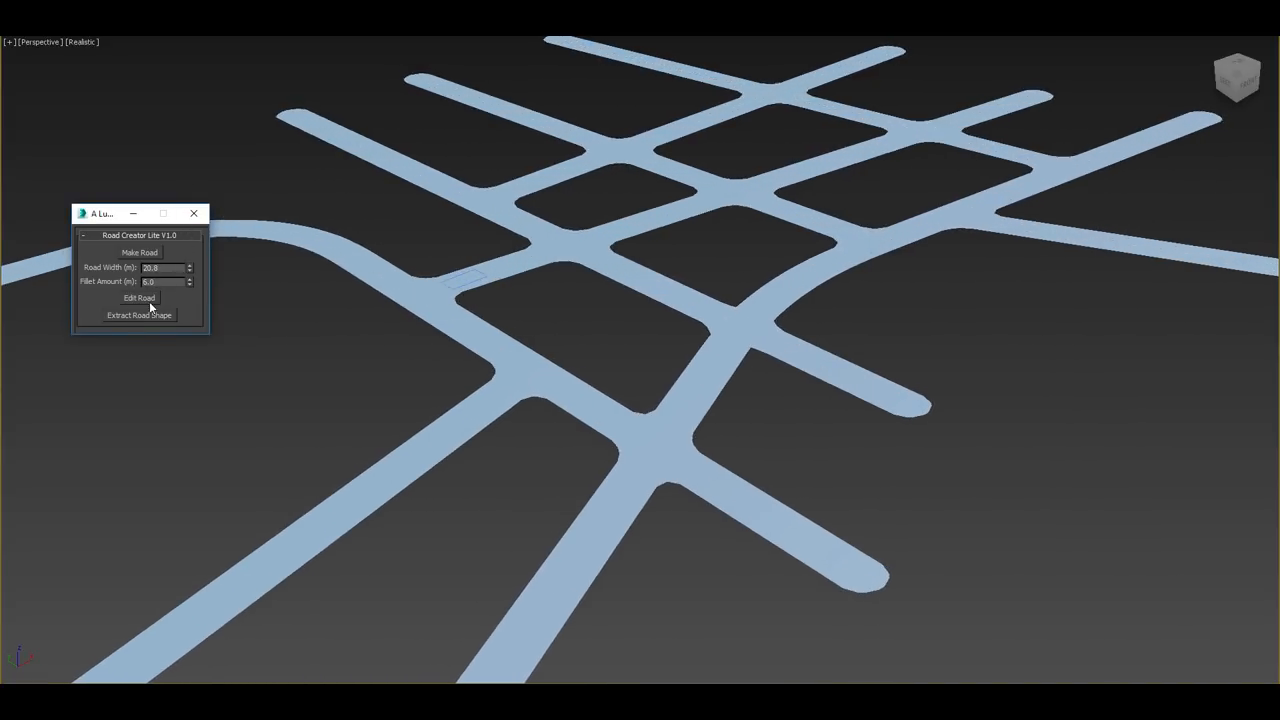
Step: Put the road network into Edit Road mode before adding the 5 m × 10 m rectangle
{"action": "left_click", "coordinate": [139, 298]}
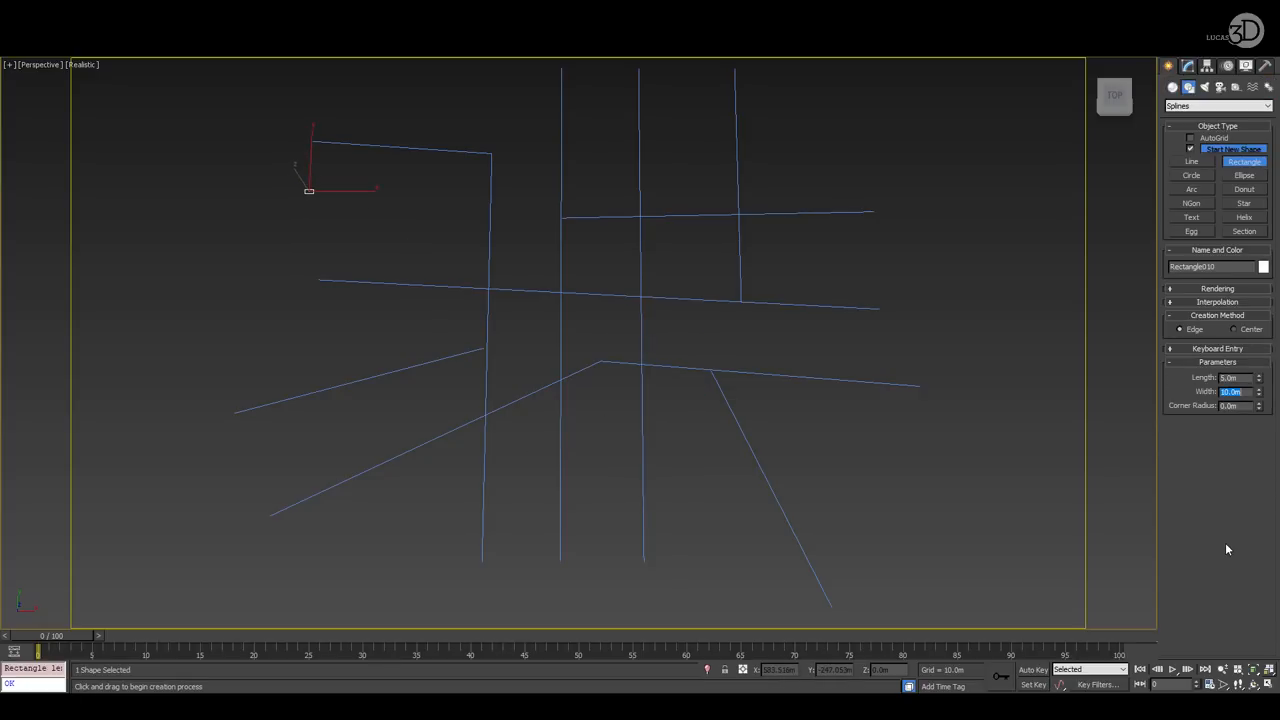
Step: Add Edit Spline to the rectangle and give its top segment Material ID 2
{"action": "left_click", "coordinate": [1187, 66]}
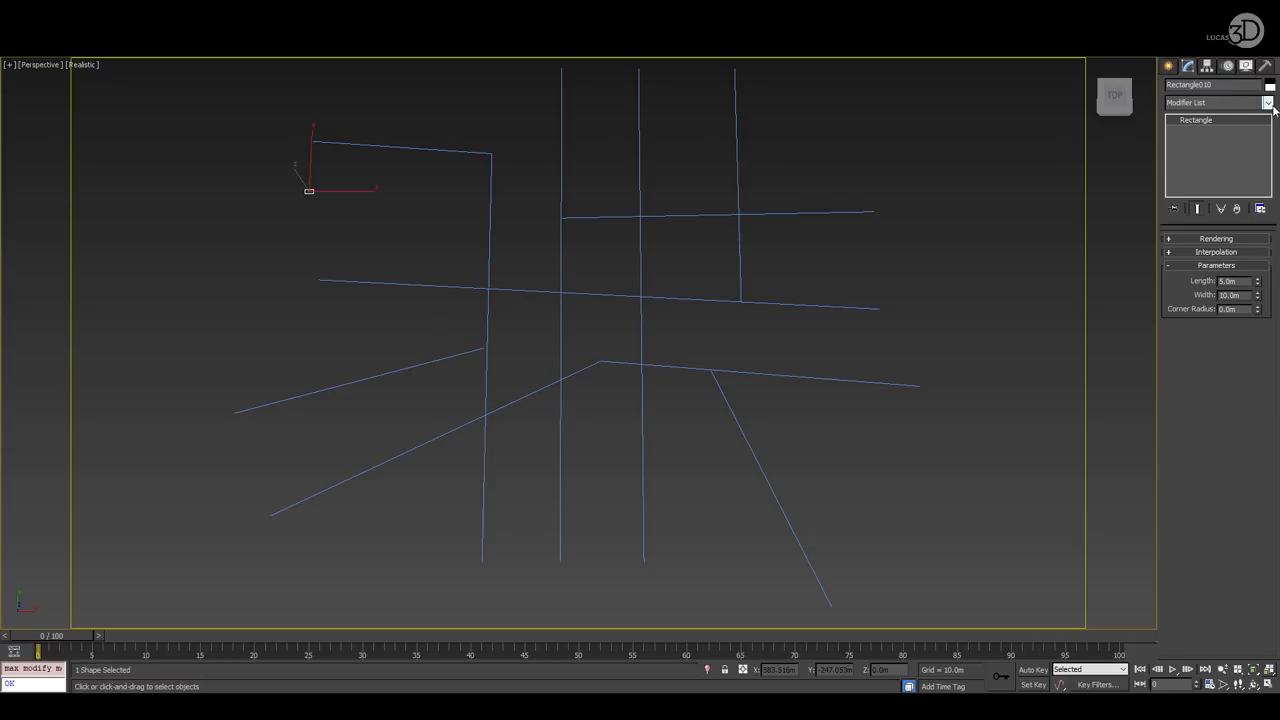
{"action": "left_click", "coordinate": [1268, 102]}
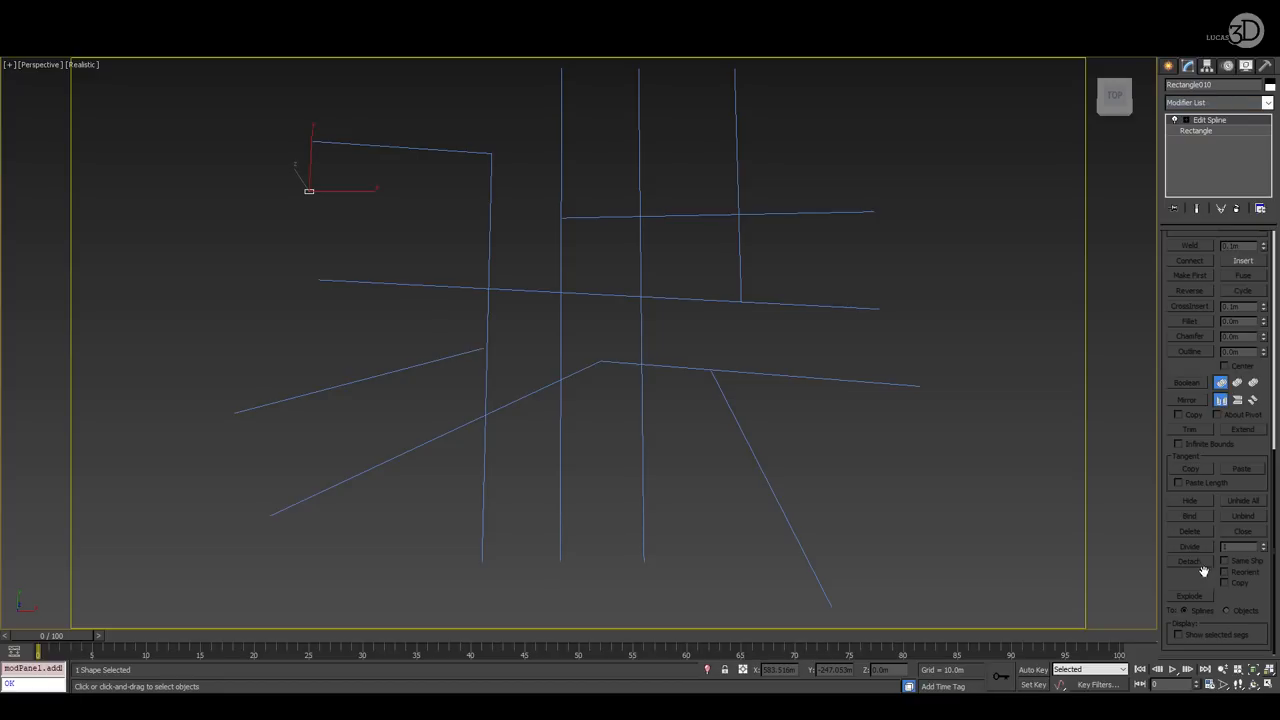
{"action": "left_click", "coordinate": [1213, 140]}
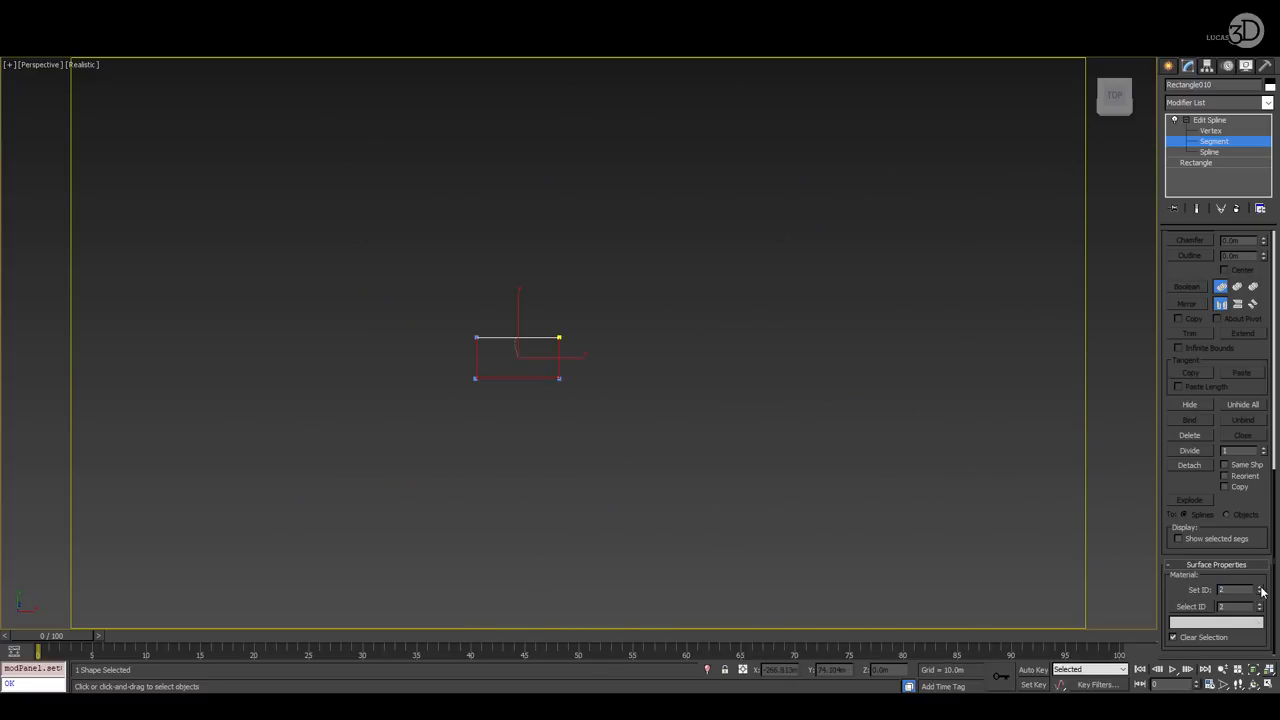
{"action": "scroll", "scroll_direction": "down", "scroll_amount": 3}
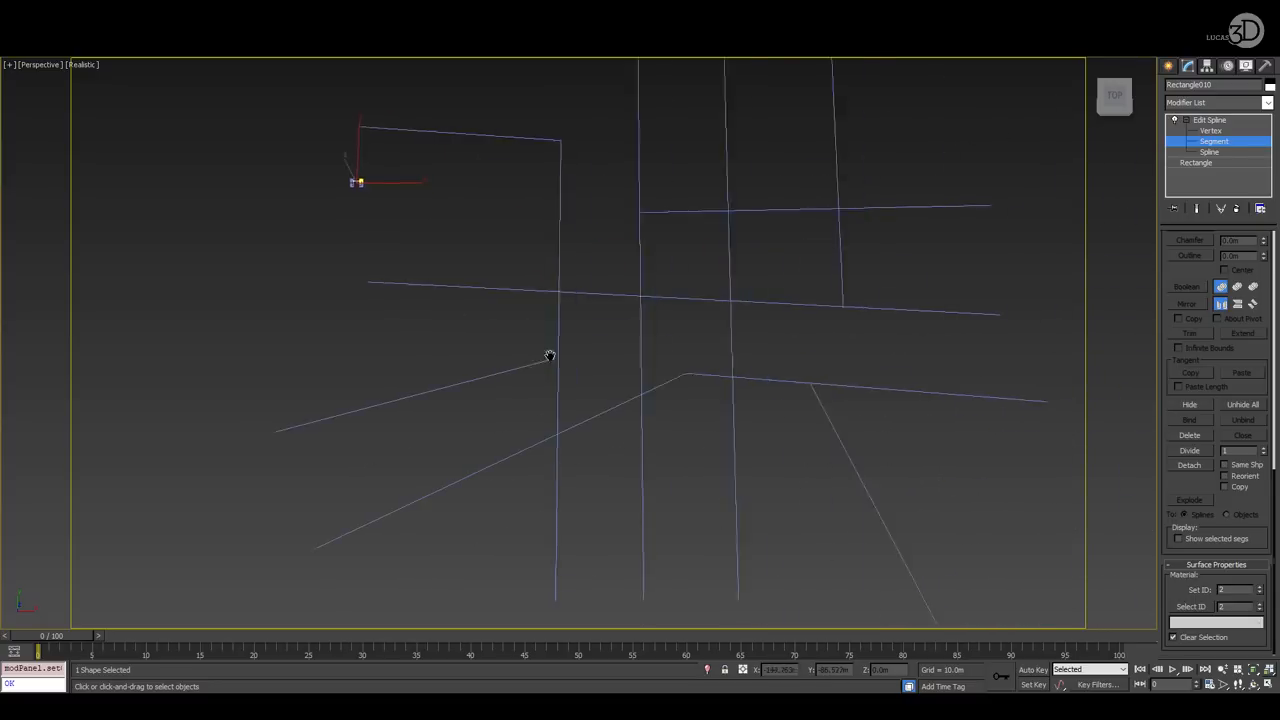
{"action": "left_click", "coordinate": [1210, 130]}
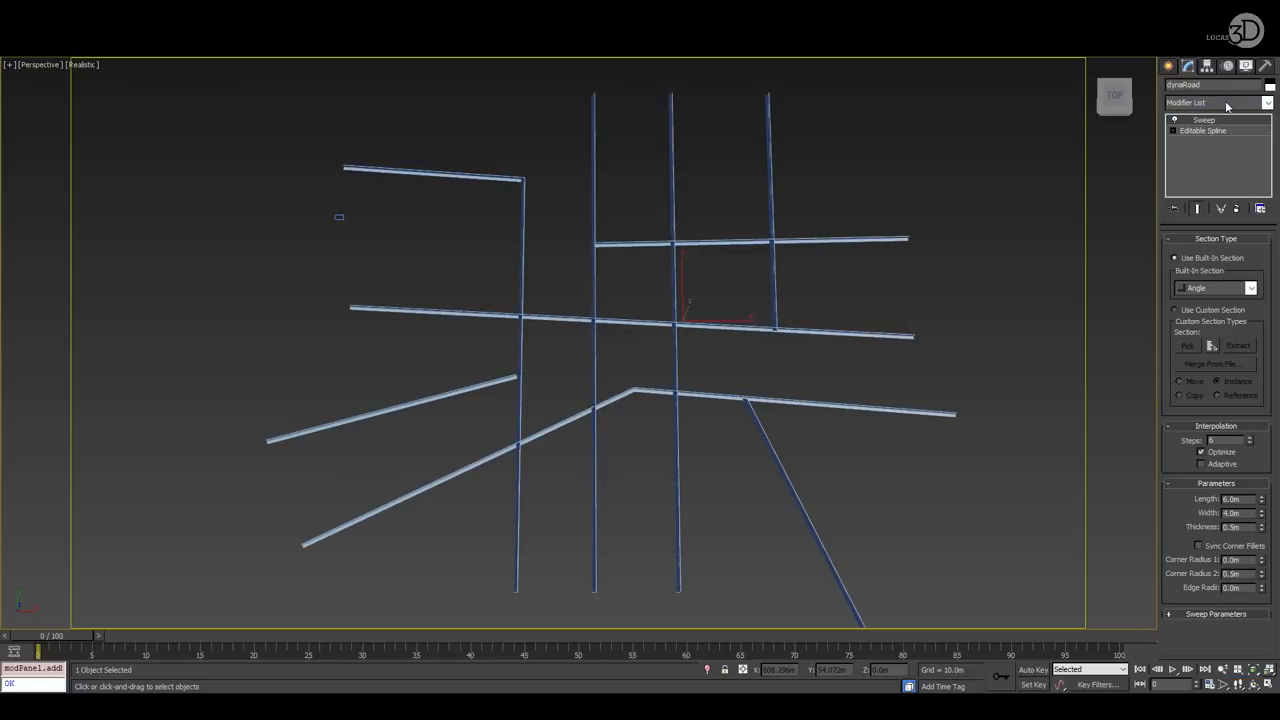
Step: Sweep dynaRoad with Rectangle010 as section, enabling Union Intersections and Use Section IDs
{"action": "left_click", "coordinate": [1175, 310]}
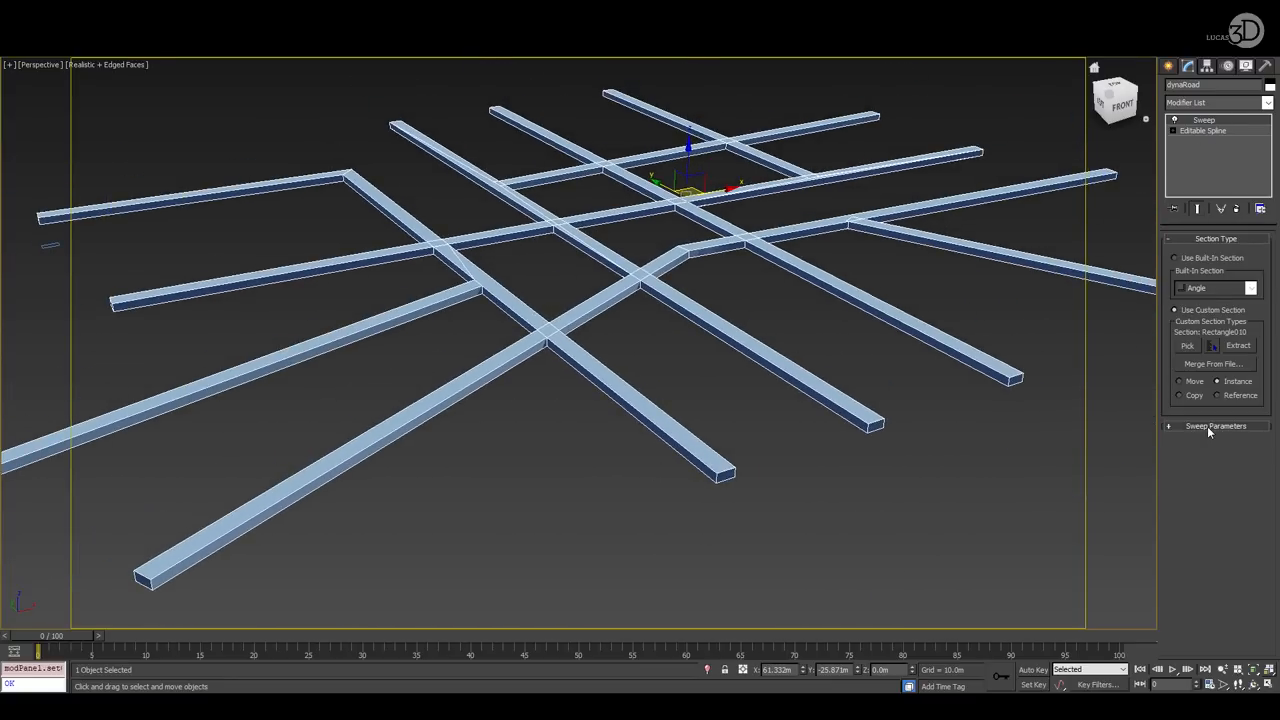
{"action": "left_click", "coordinate": [1216, 426]}
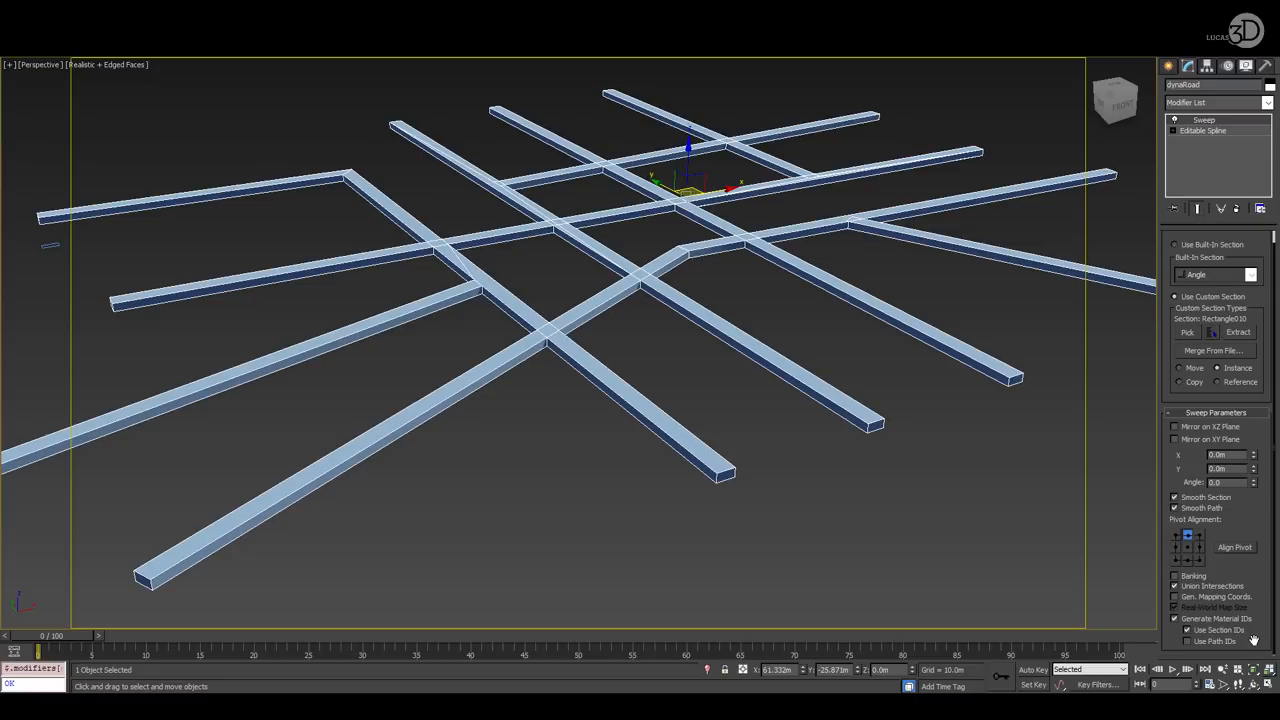
{"action": "mouse_move", "coordinate": [995, 322]}
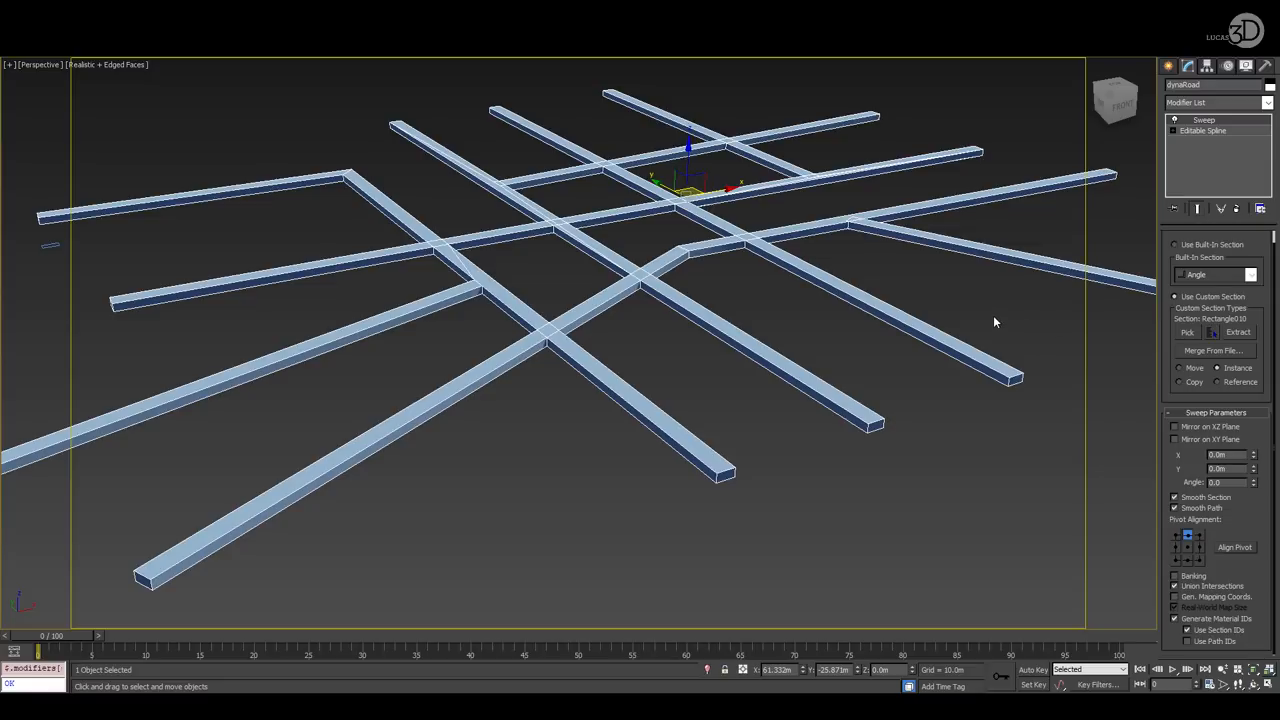
{"action": "mouse_move", "coordinate": [705, 432]}
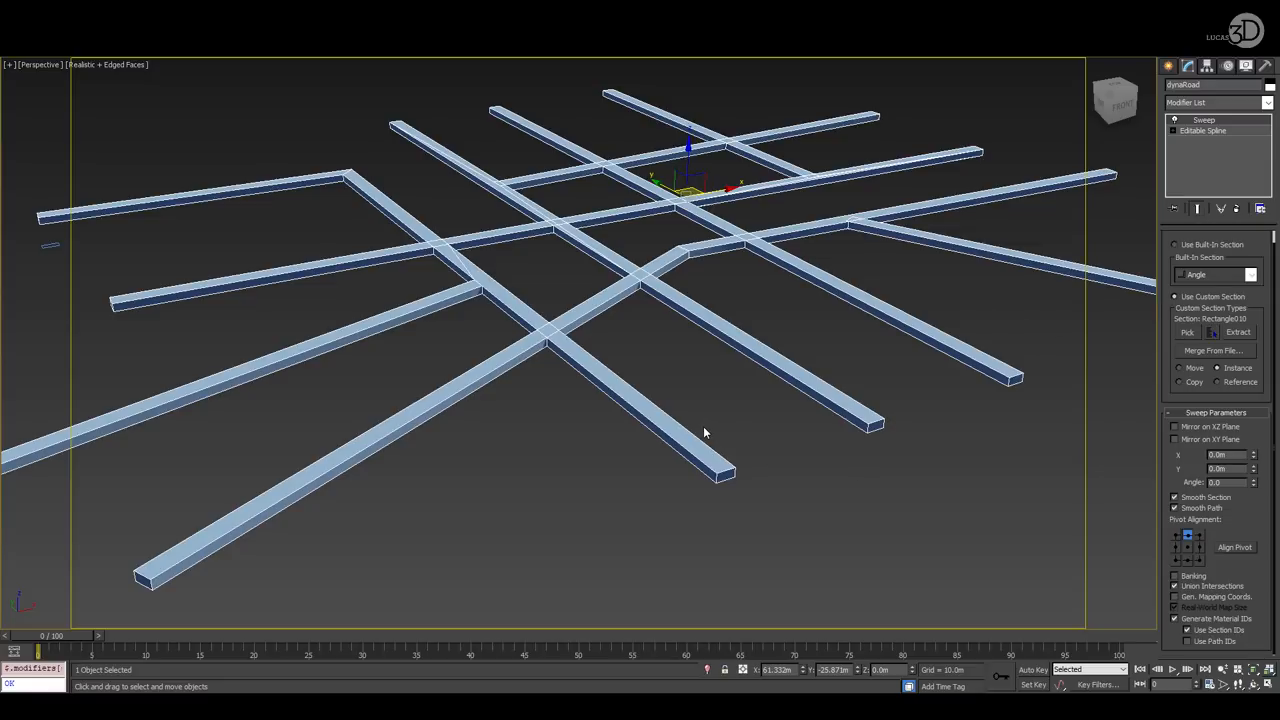
Step: Stack Smooth, two Vol. Select modifiers on the side faces, and DeleteMesh on the roads
{"action": "left_click", "coordinate": [1267, 102]}
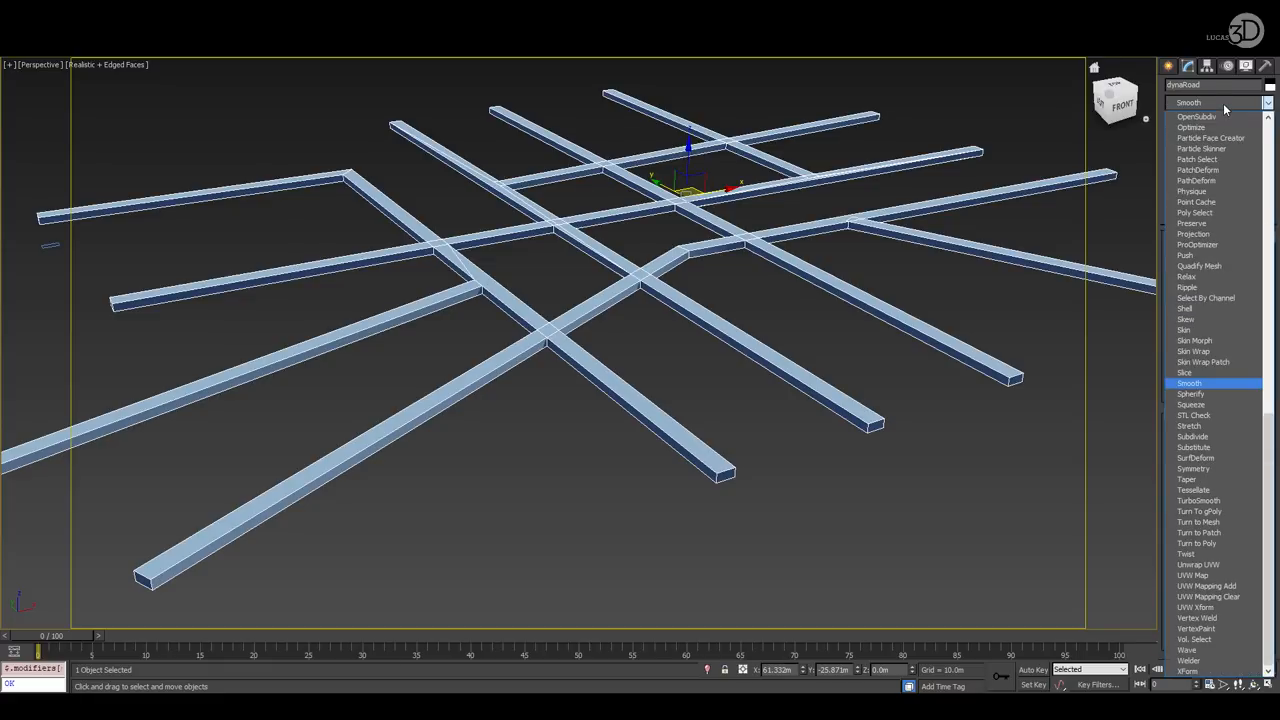
{"action": "left_click", "coordinate": [1189, 383]}
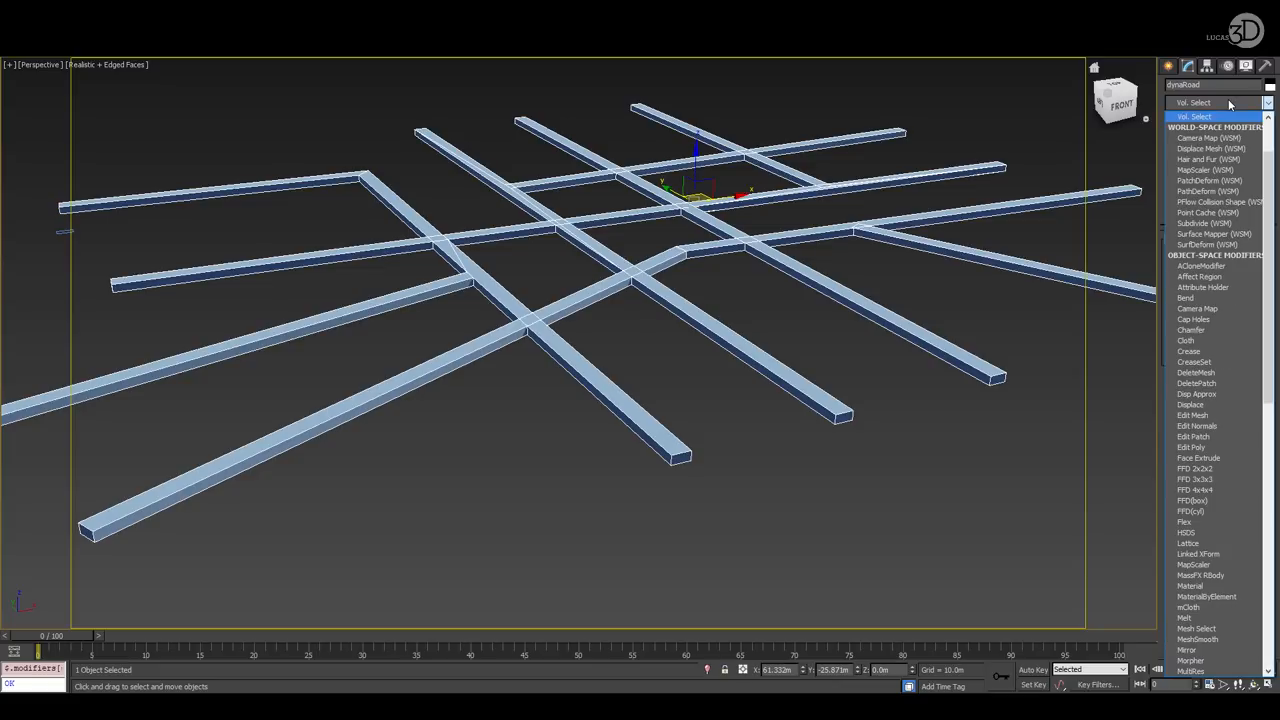
{"action": "left_click", "coordinate": [1196, 116]}
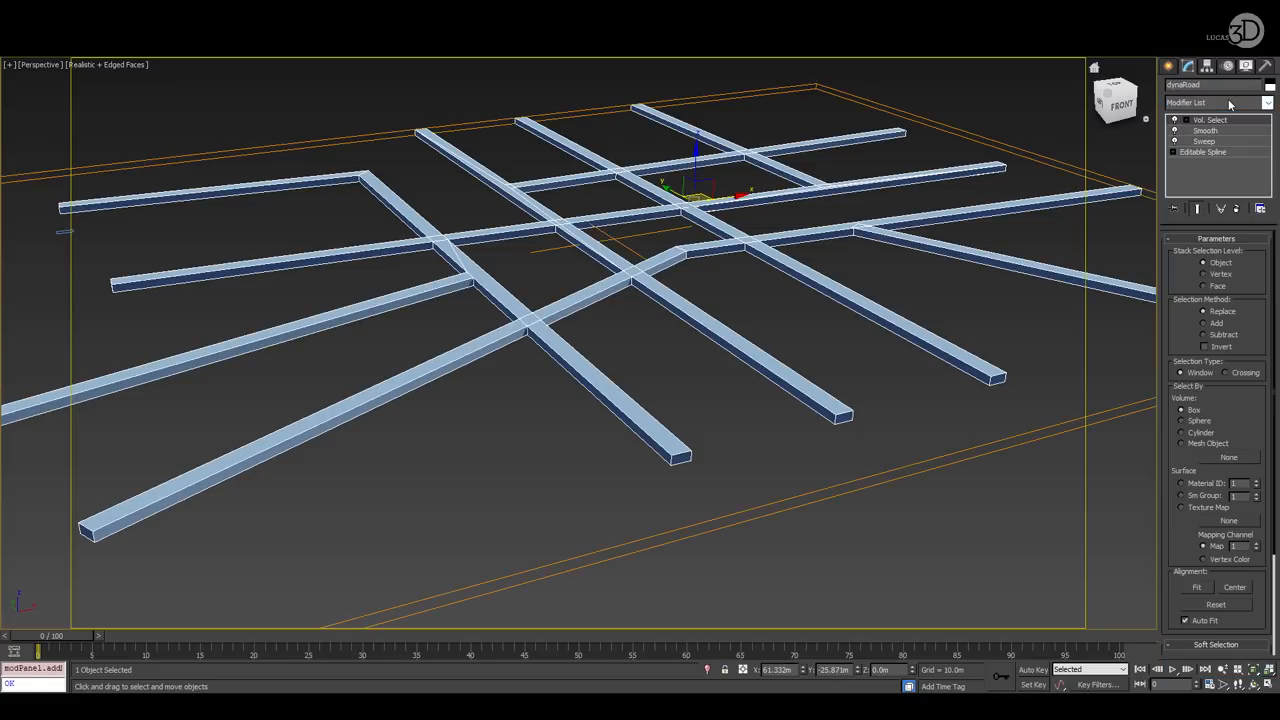
{"action": "left_click", "coordinate": [1218, 286]}
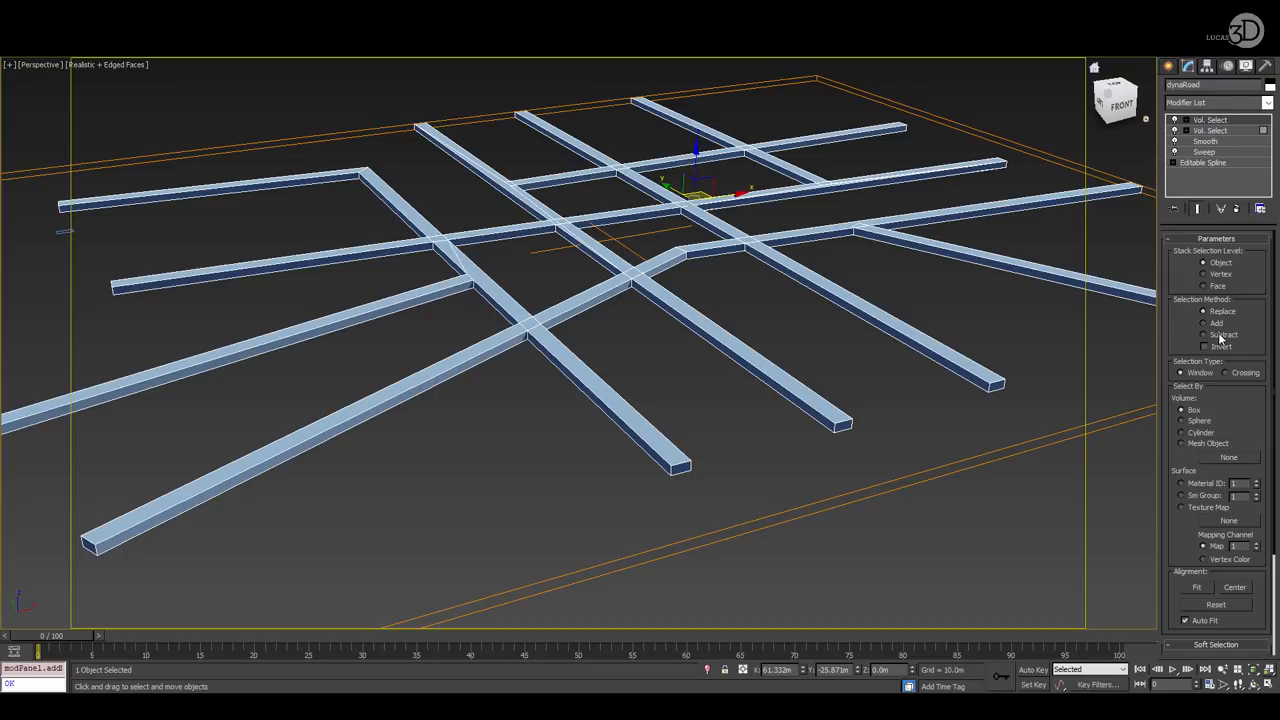
{"action": "left_click", "coordinate": [1205, 286]}
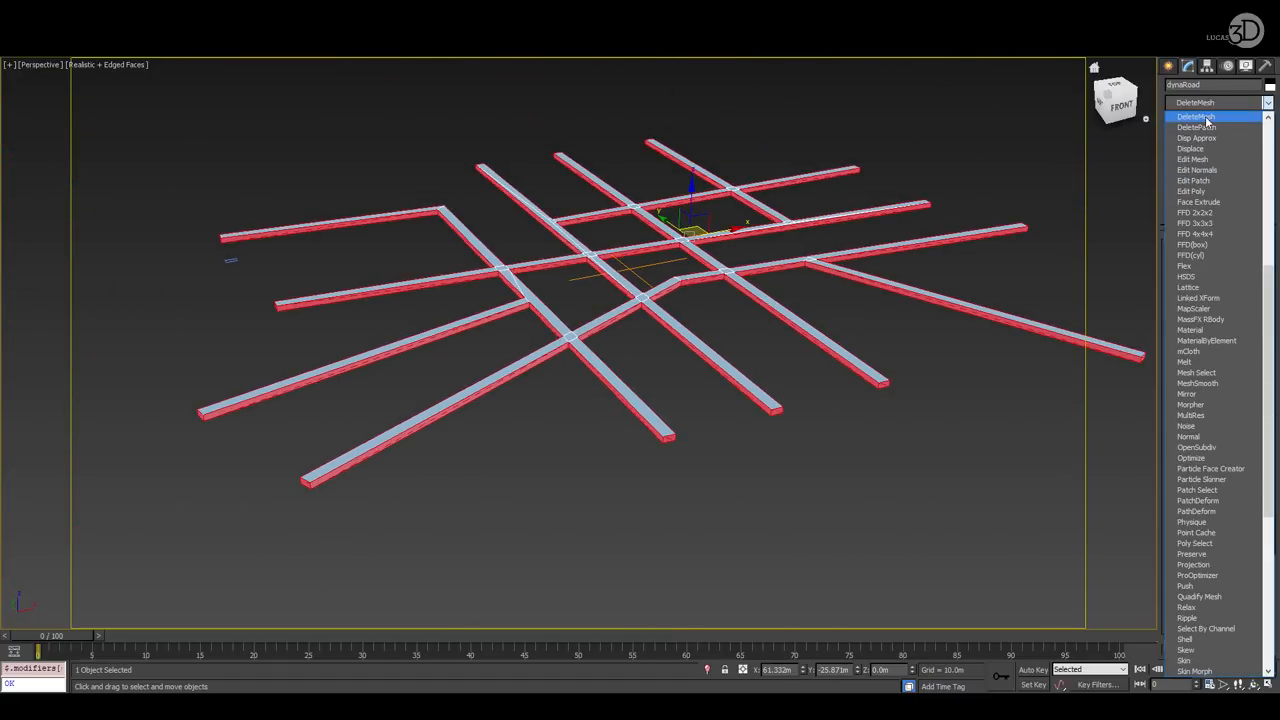
{"action": "left_click", "coordinate": [1196, 117]}
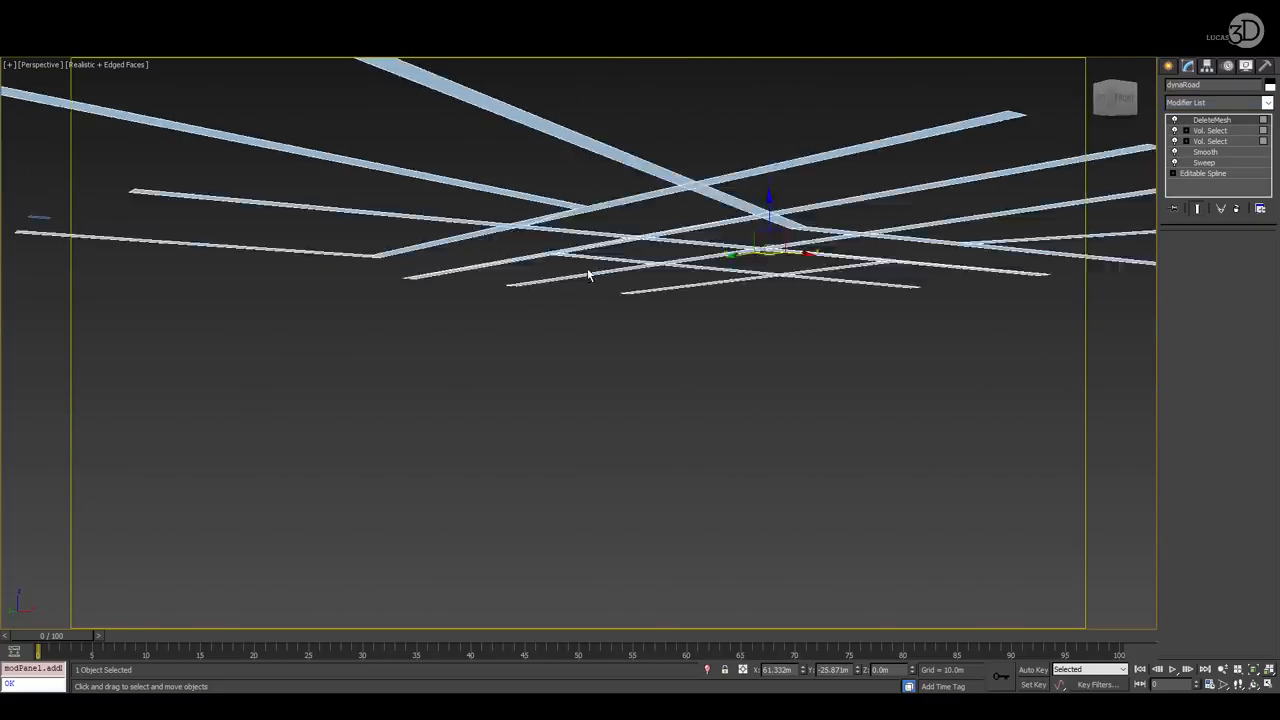
{"action": "left_click", "coordinate": [1268, 102]}
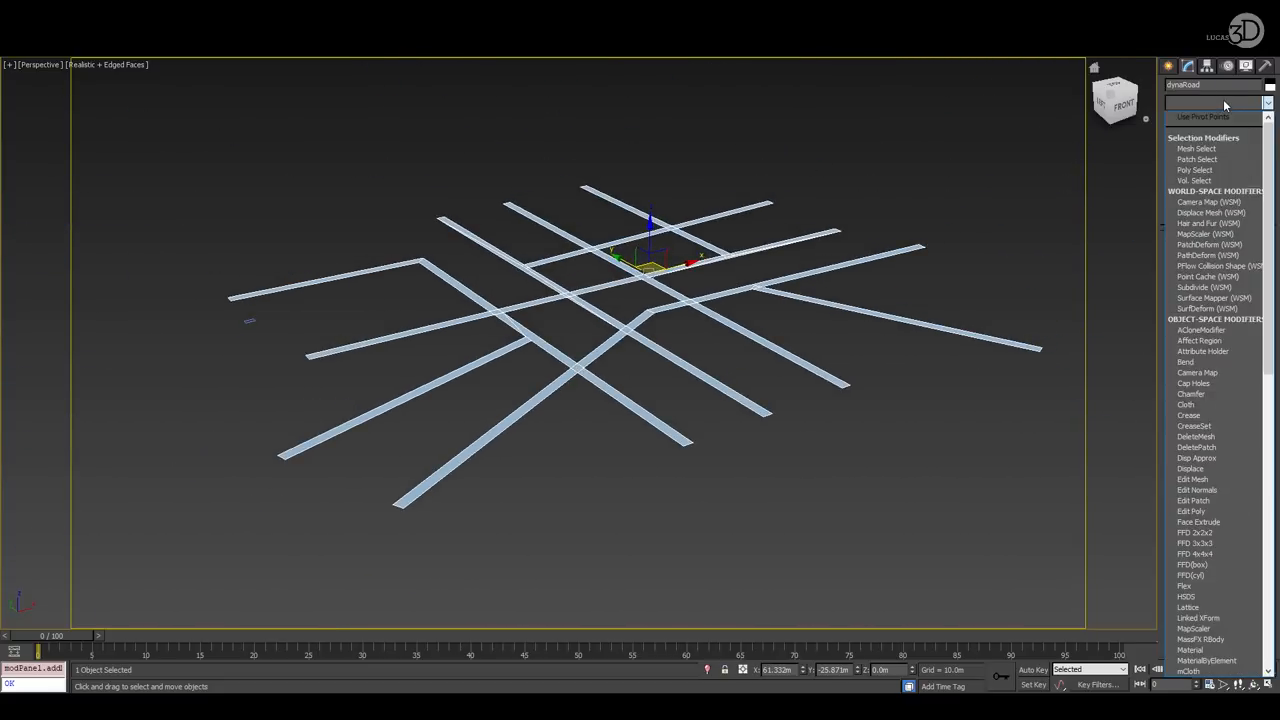
Step: Add an All Vertices Chamfer, then a 2.5 m Chamfer with Smooth Chamfers Only
{"action": "left_click", "coordinate": [1191, 393]}
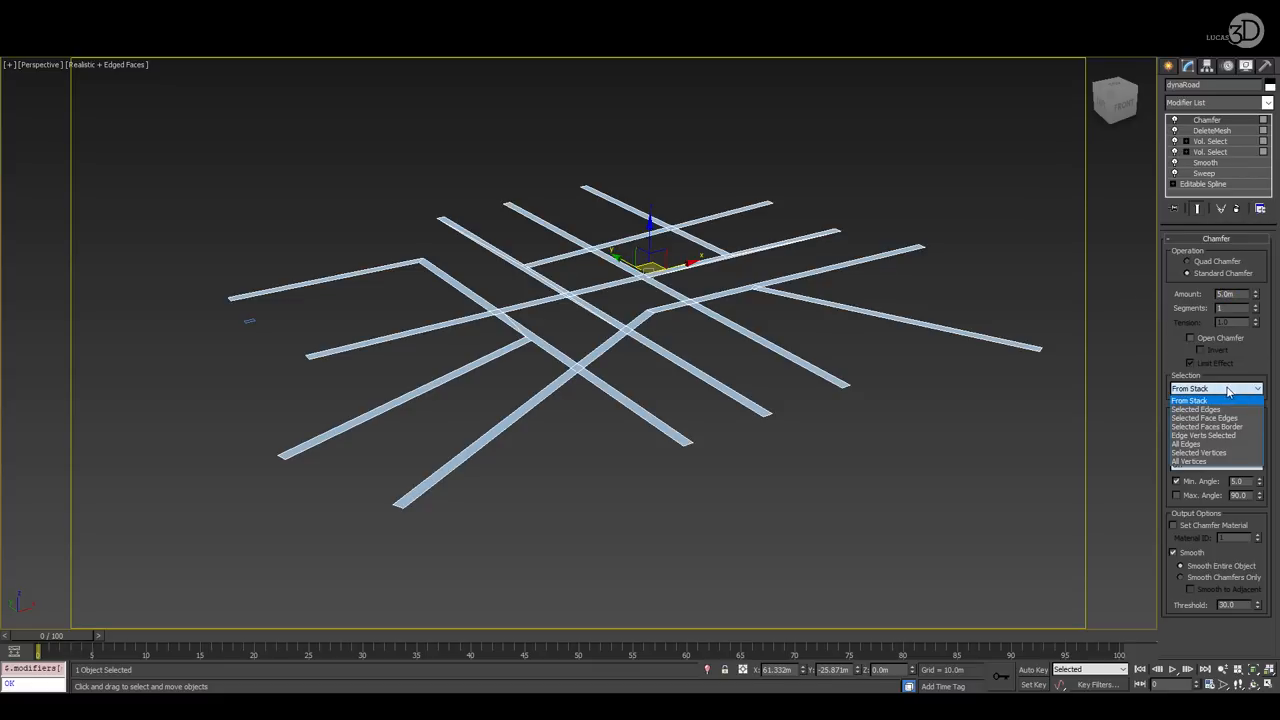
{"action": "left_click", "coordinate": [1190, 443]}
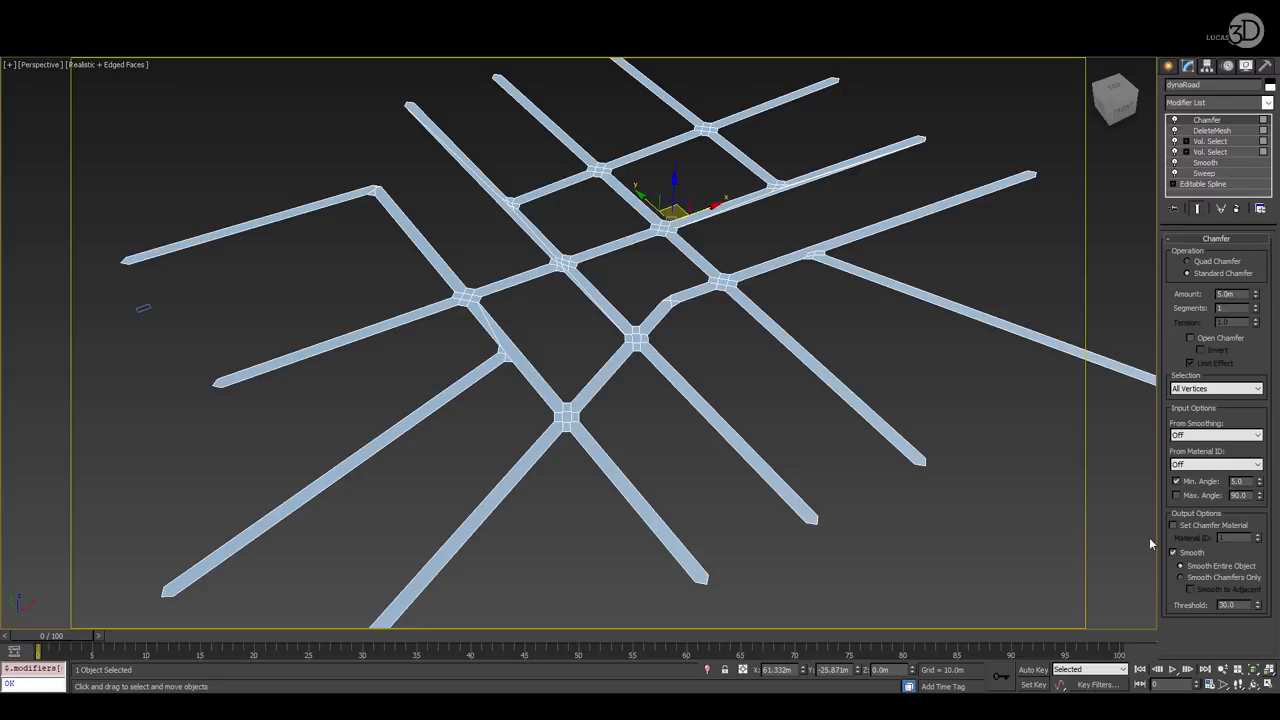
{"action": "left_click", "coordinate": [1191, 589]}
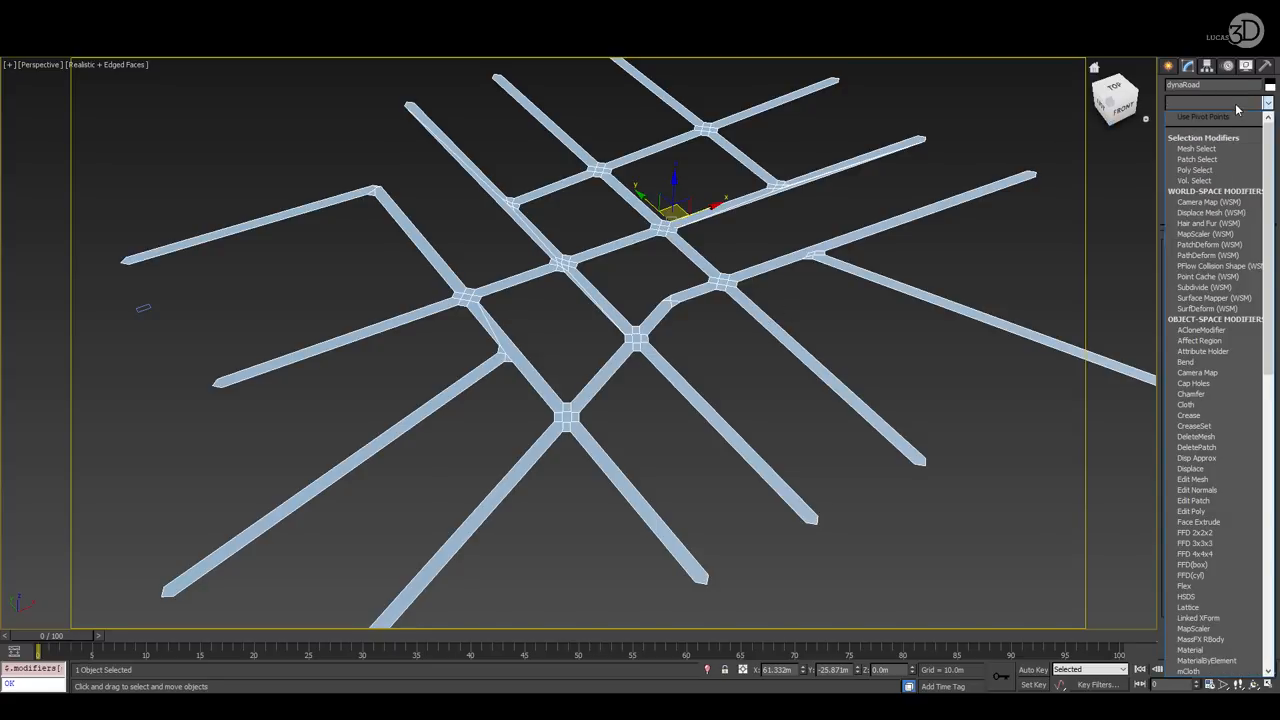
{"action": "left_click", "coordinate": [1191, 394]}
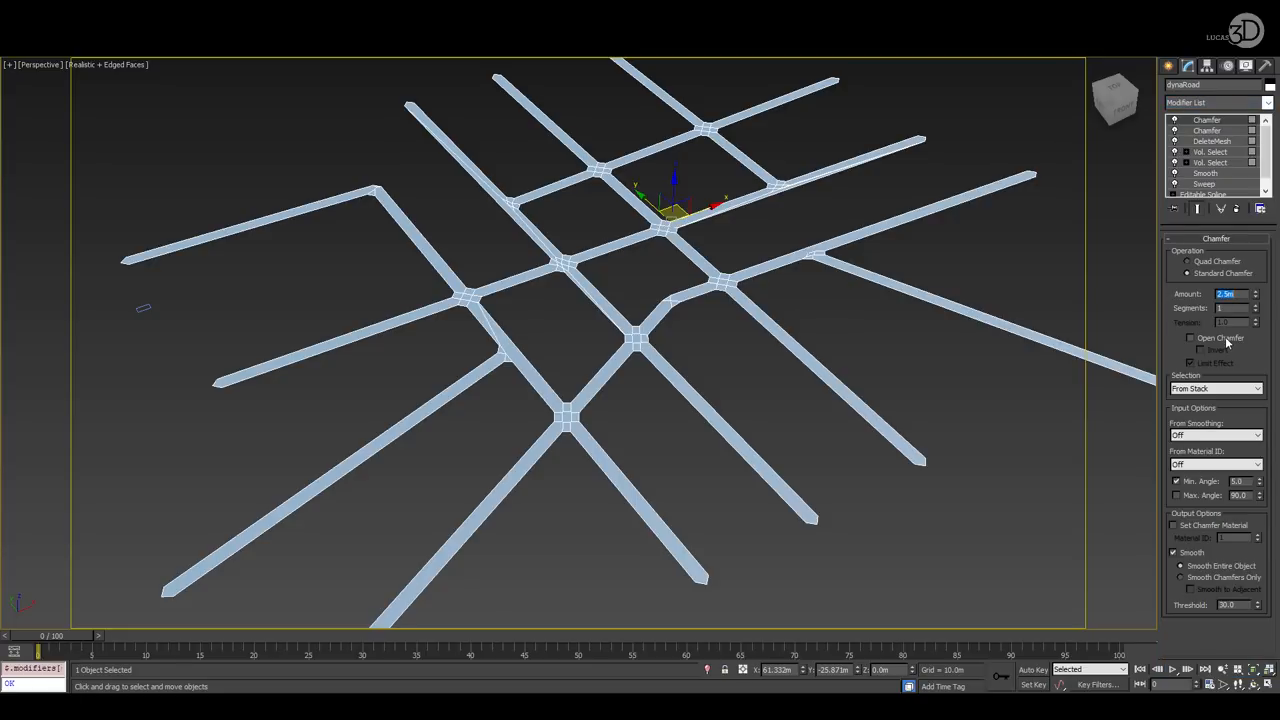
{"action": "left_click", "coordinate": [1215, 388]}
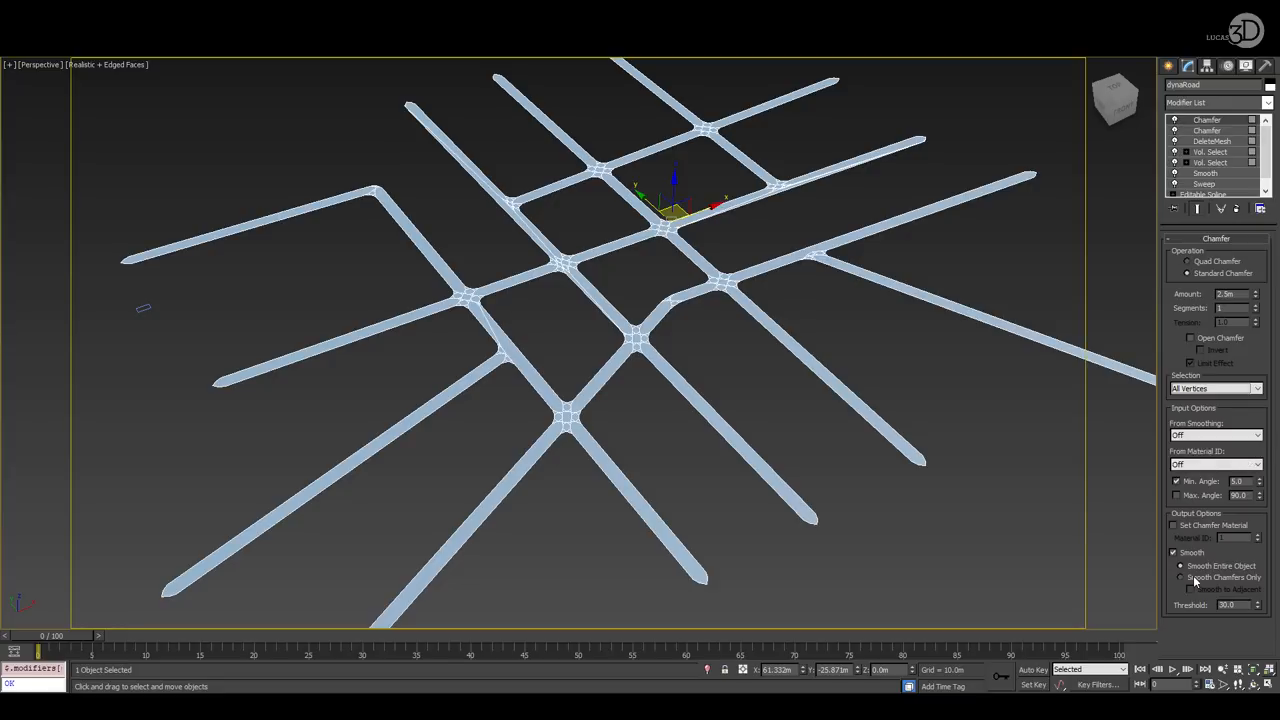
{"action": "left_click", "coordinate": [1191, 589]}
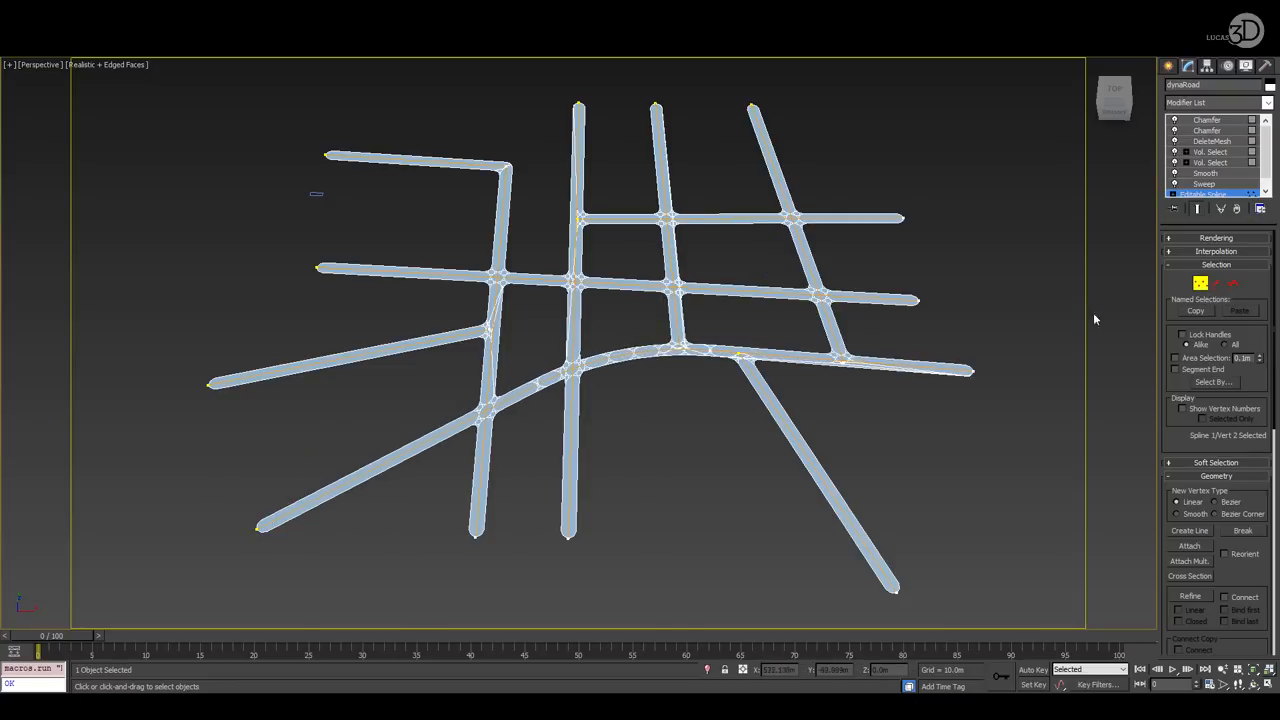
Step: Review dynaRoad's Chamfer parameters, then drop to the Editable Spline at vertex level
{"action": "left_click", "coordinate": [1207, 120]}
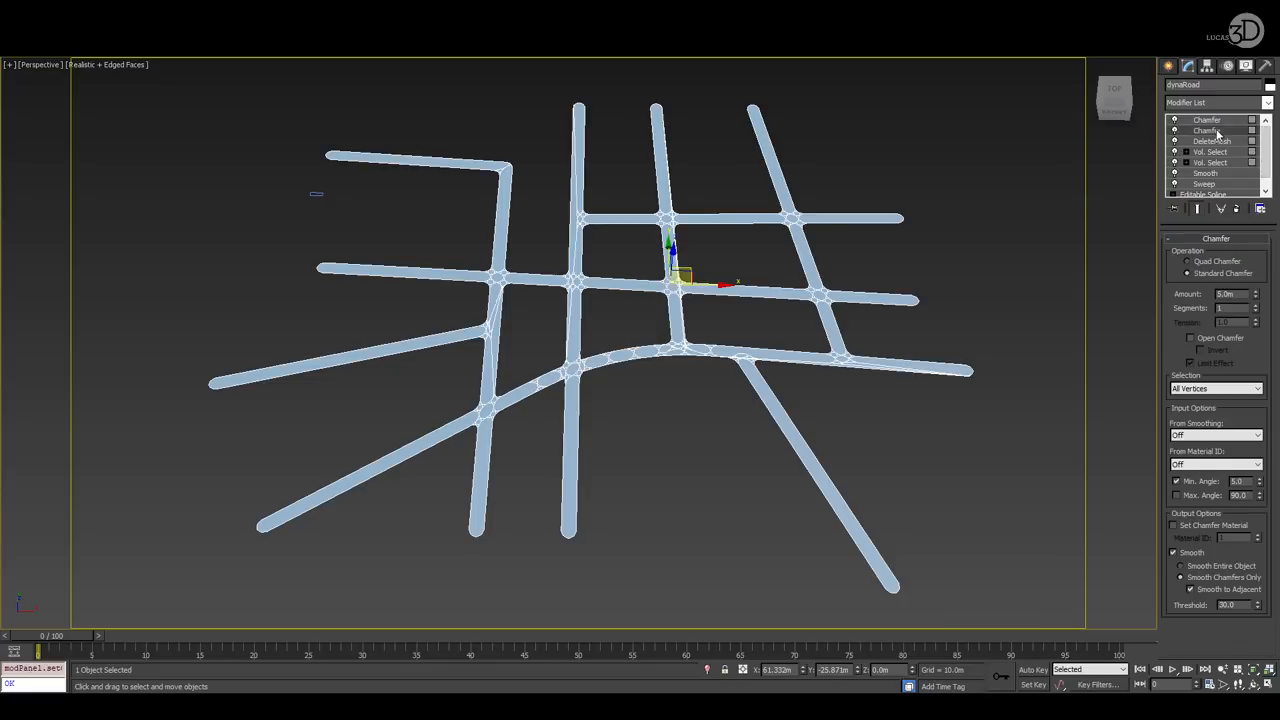
{"action": "left_click", "coordinate": [1206, 120]}
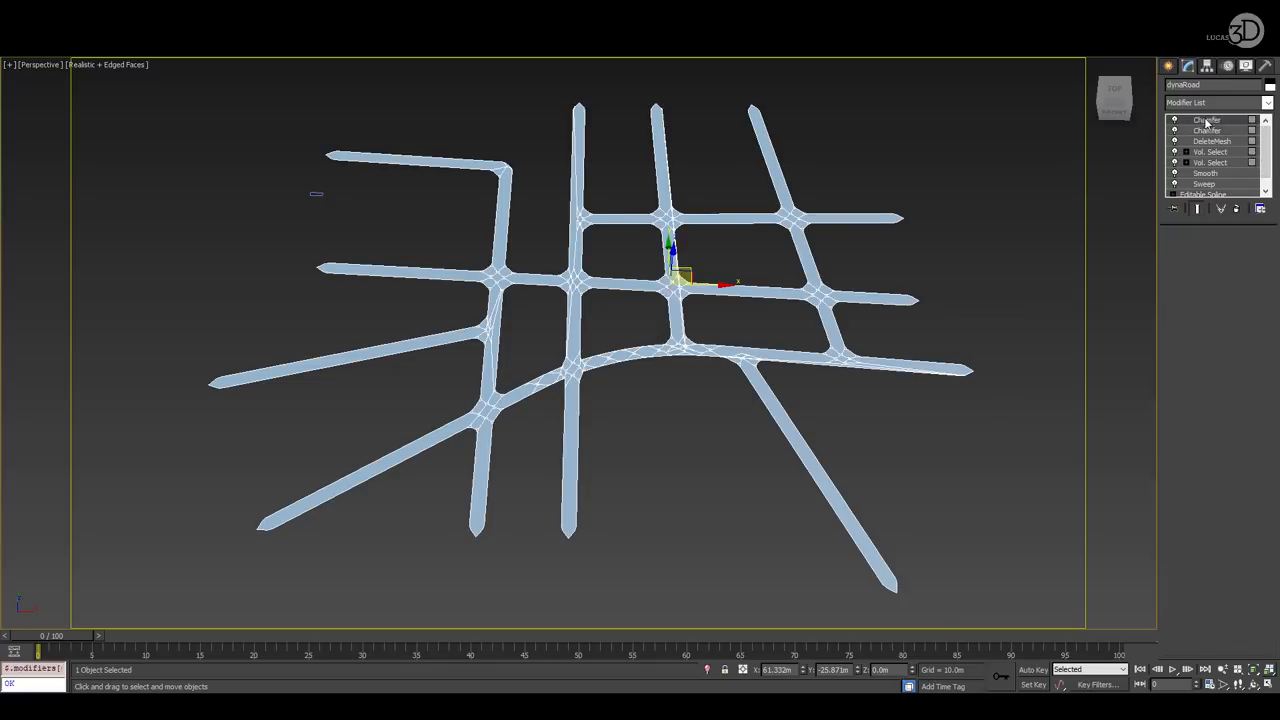
{"action": "left_click", "coordinate": [961, 443]}
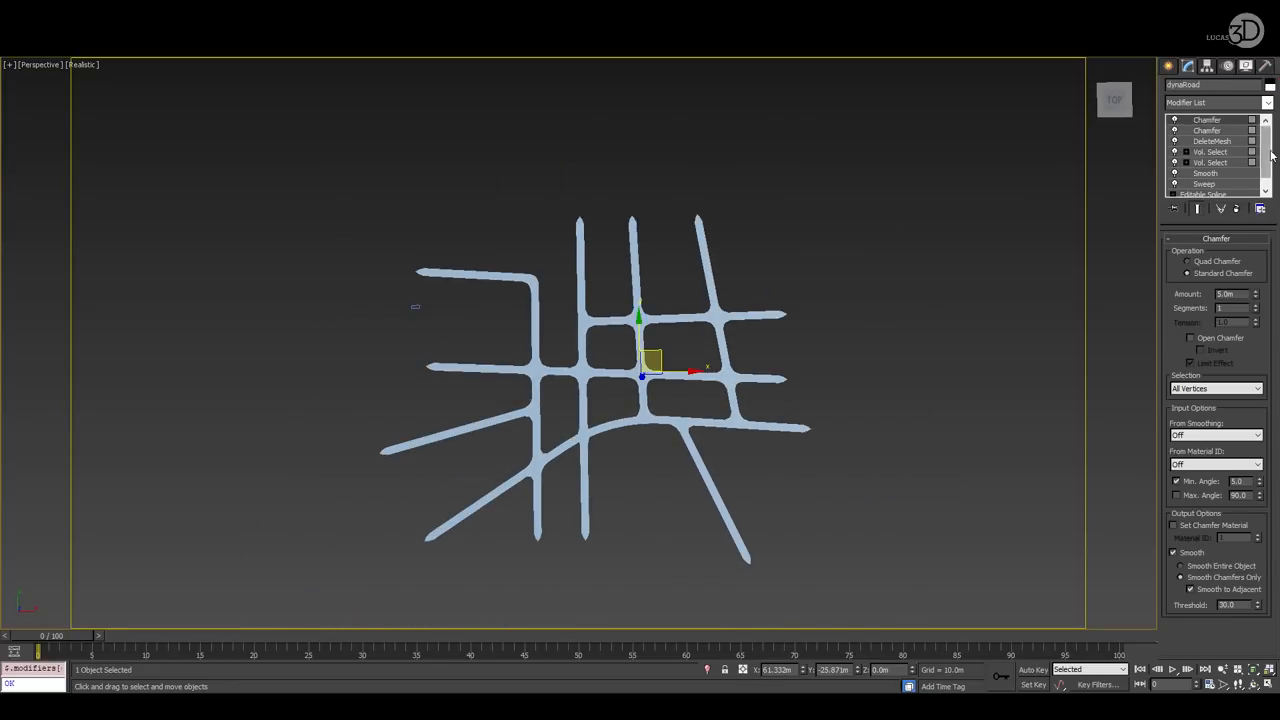
{"action": "left_click", "coordinate": [1210, 193]}
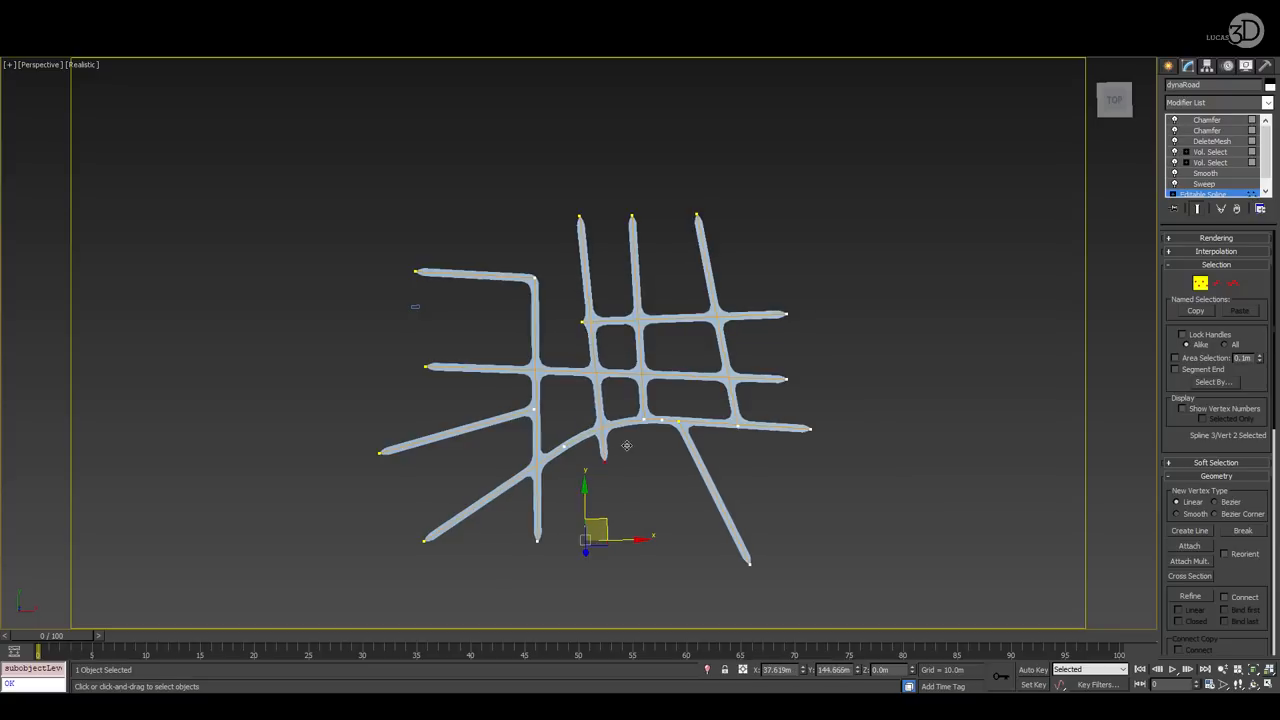
{"action": "left_click_drag", "start_coordinate": [585, 530], "coordinate": [575, 515]}
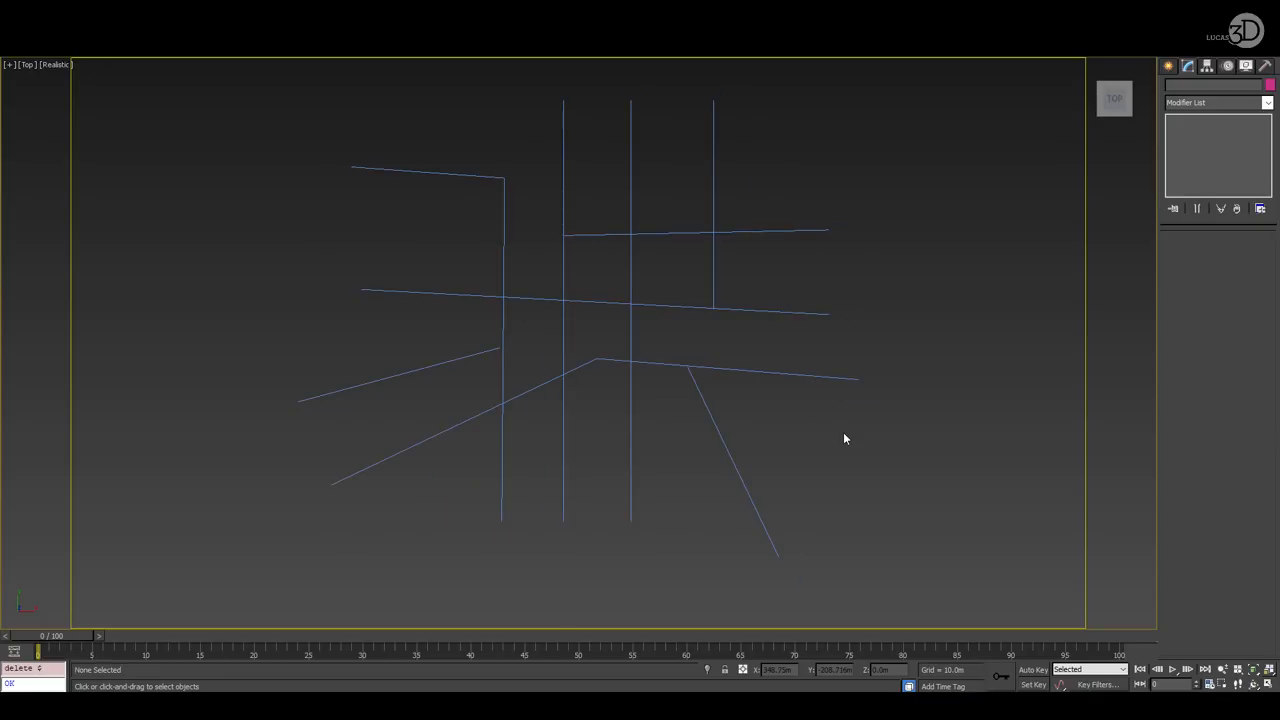
{"action": "mouse_move", "coordinate": [781, 441]}
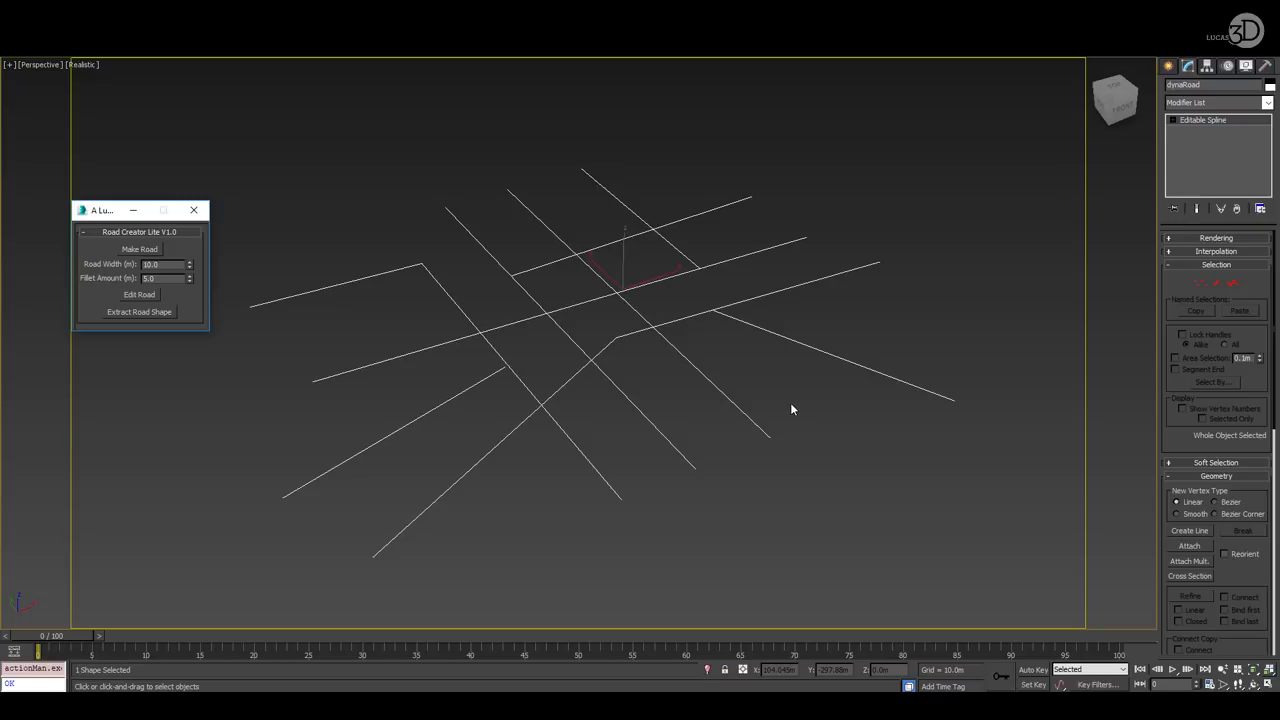
{"action": "mouse_move", "coordinate": [163, 258]}
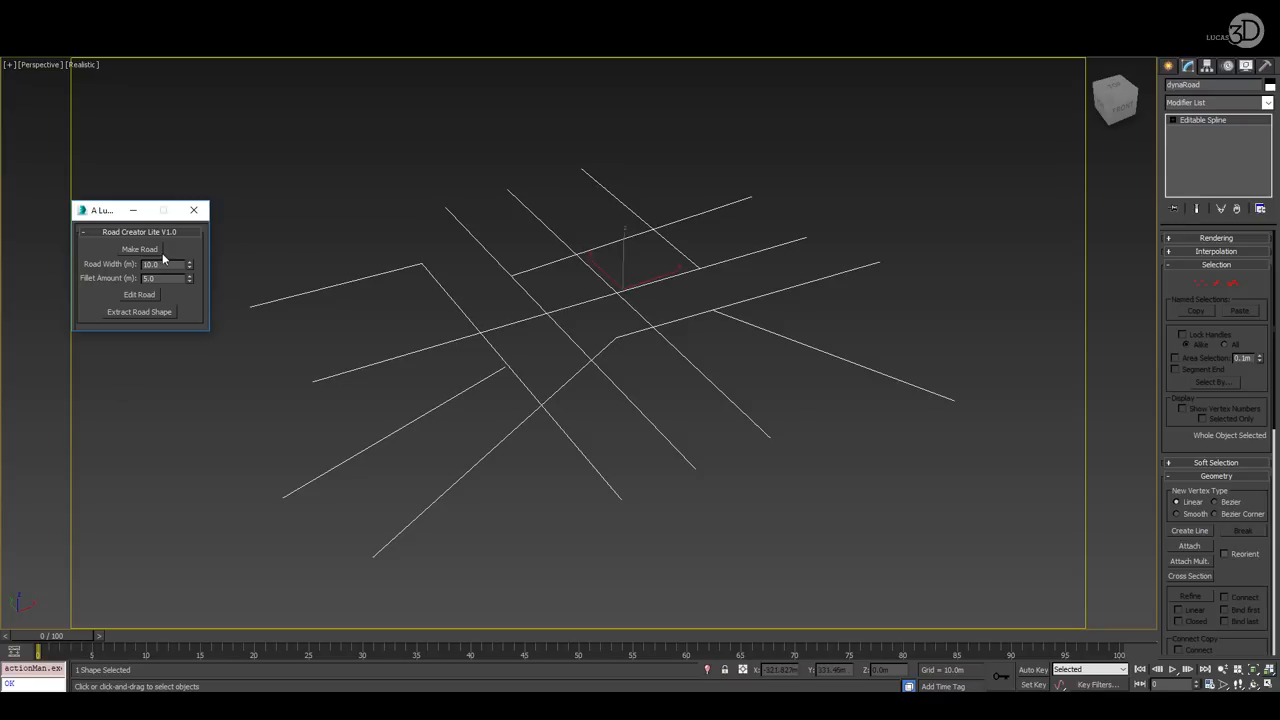
Step: Run Make Road in Road Creator Lite on the combined crossing centreline splines
{"action": "left_click", "coordinate": [140, 249]}
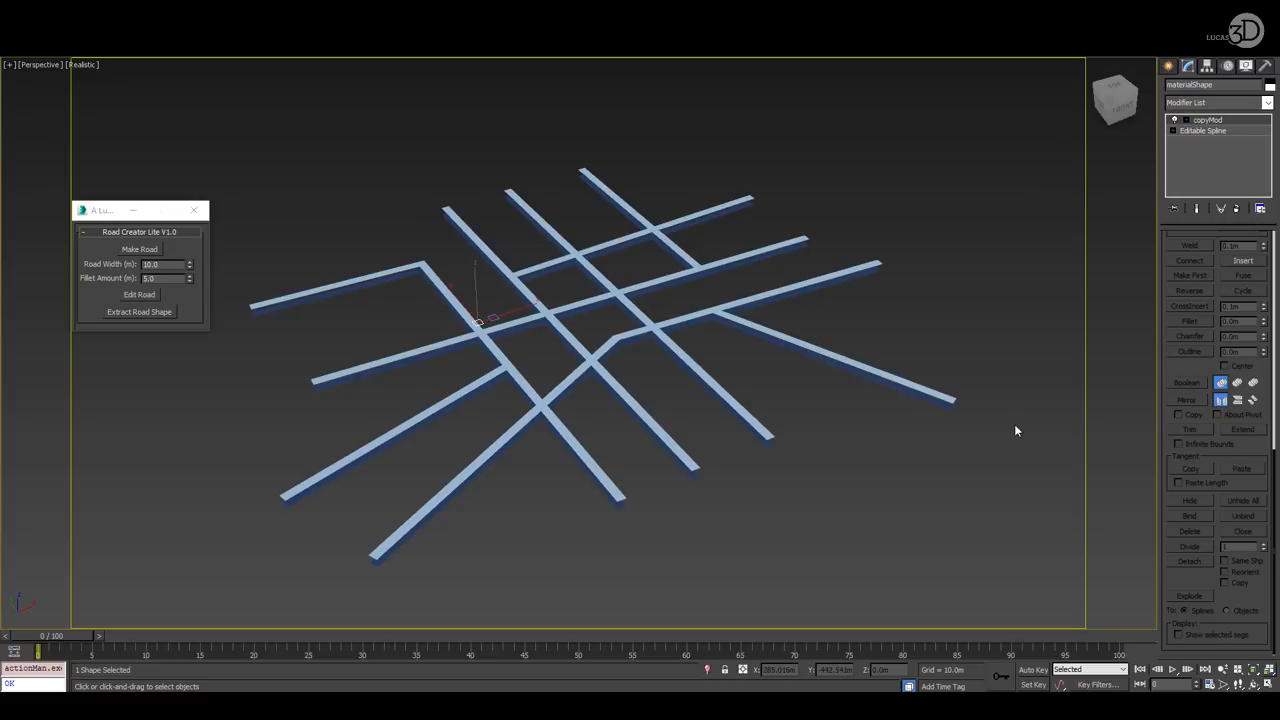
Step: Copy the road modifier, paste it instanced onto the road profile, and reduce Fillet Amount
{"action": "left_click", "coordinate": [1207, 120]}
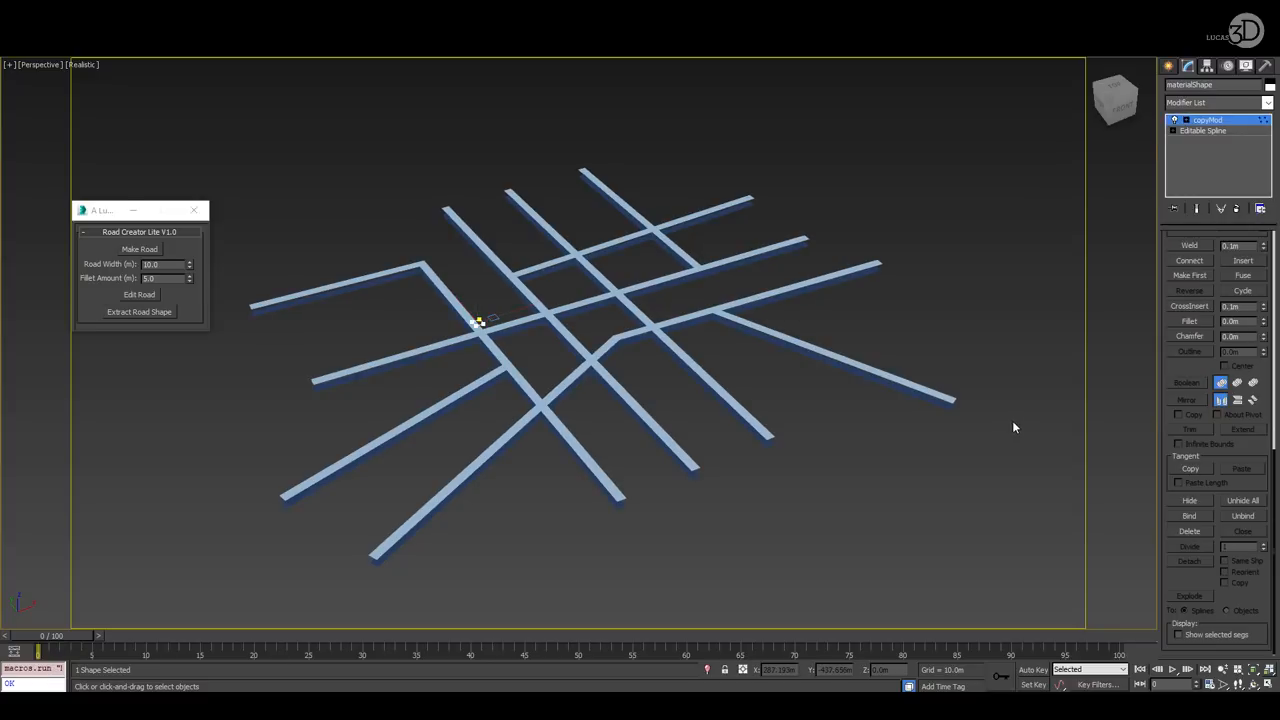
{"action": "right_click", "coordinate": [1207, 120]}
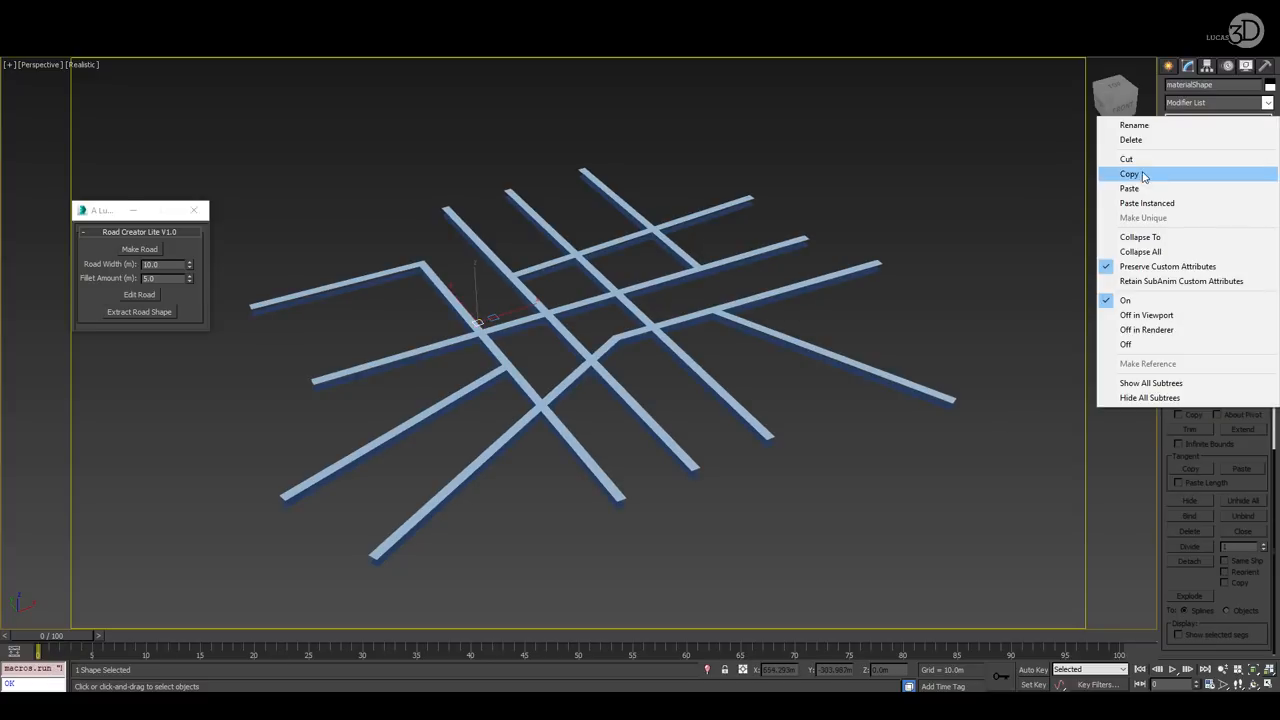
{"action": "left_click", "coordinate": [1130, 173]}
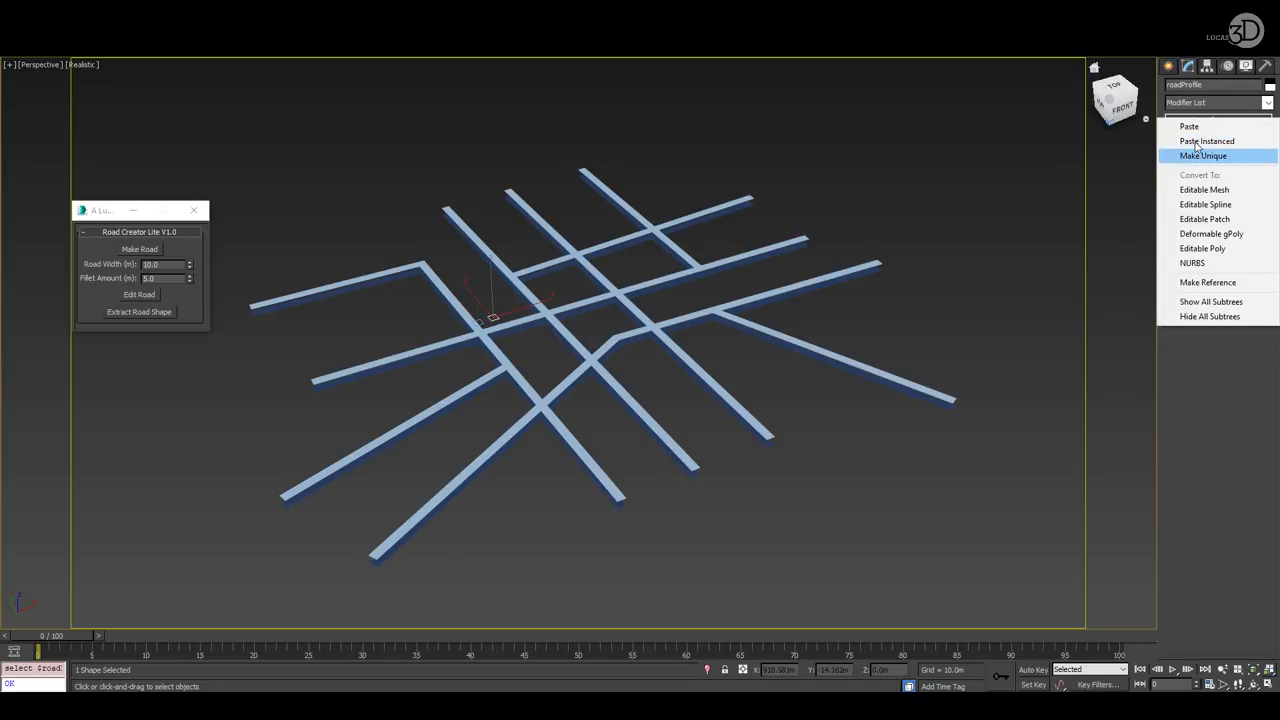
{"action": "left_click", "coordinate": [1205, 204]}
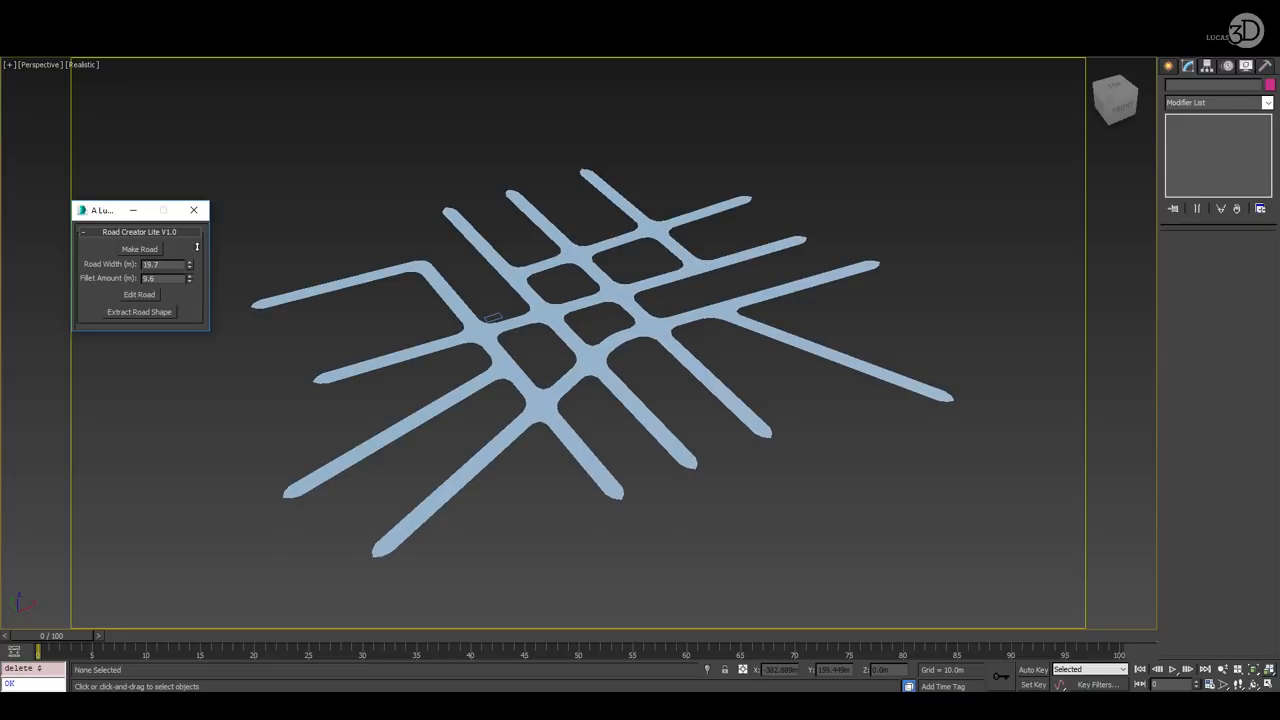
{"action": "left_click", "coordinate": [189, 278]}
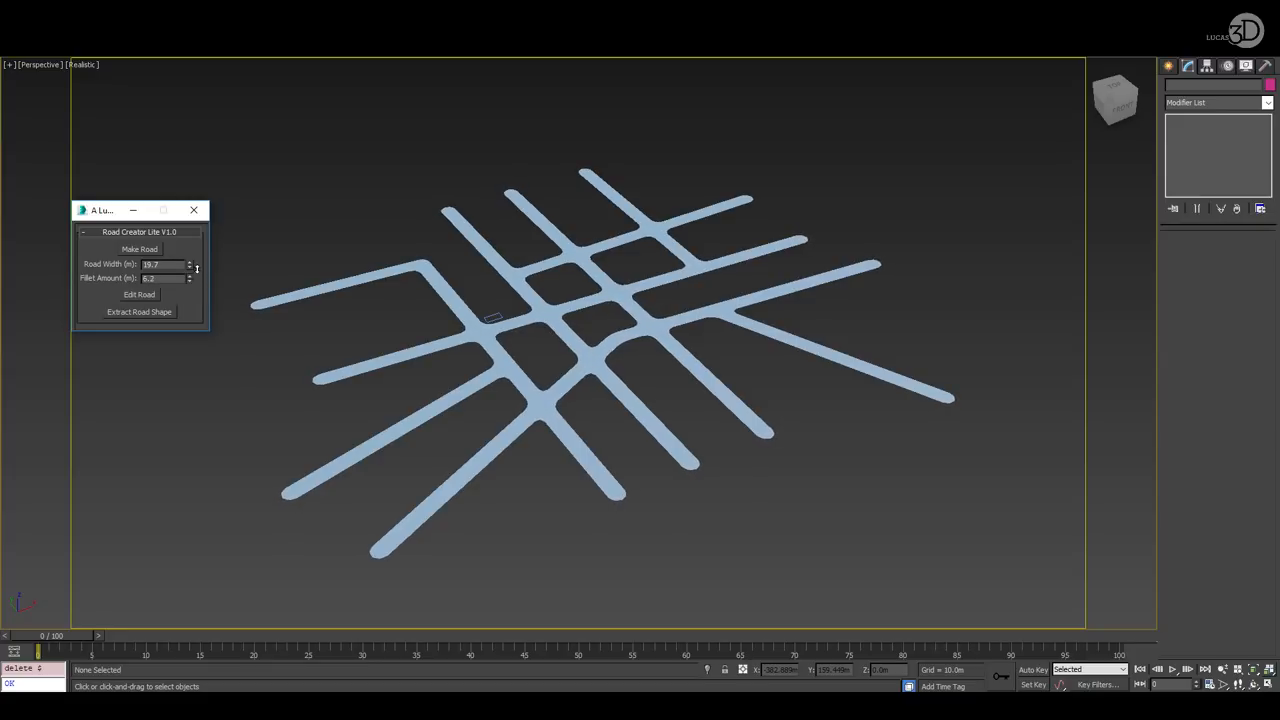
{"action": "left_click", "coordinate": [139, 294]}
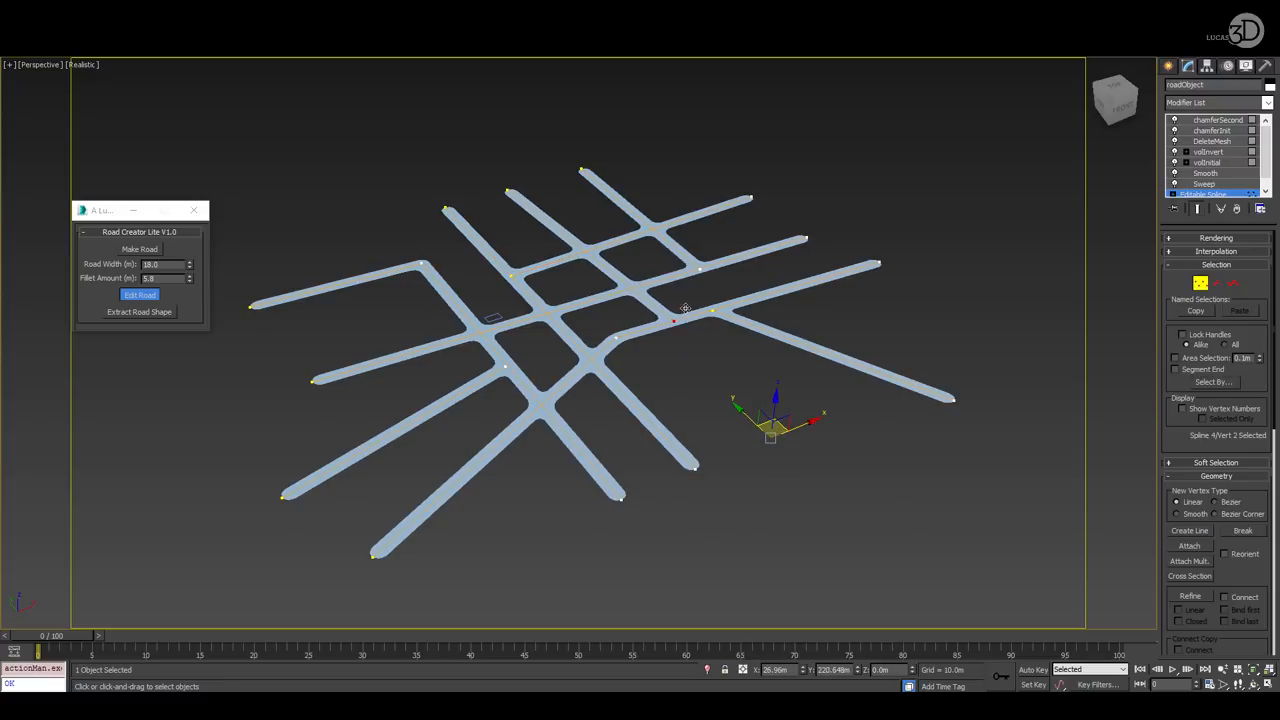
Step: Drag a road vertex to bend the upper-left road into a curve, then rebuild the road
{"action": "left_click_drag", "start_coordinate": [770, 425], "coordinate": [690, 245]}
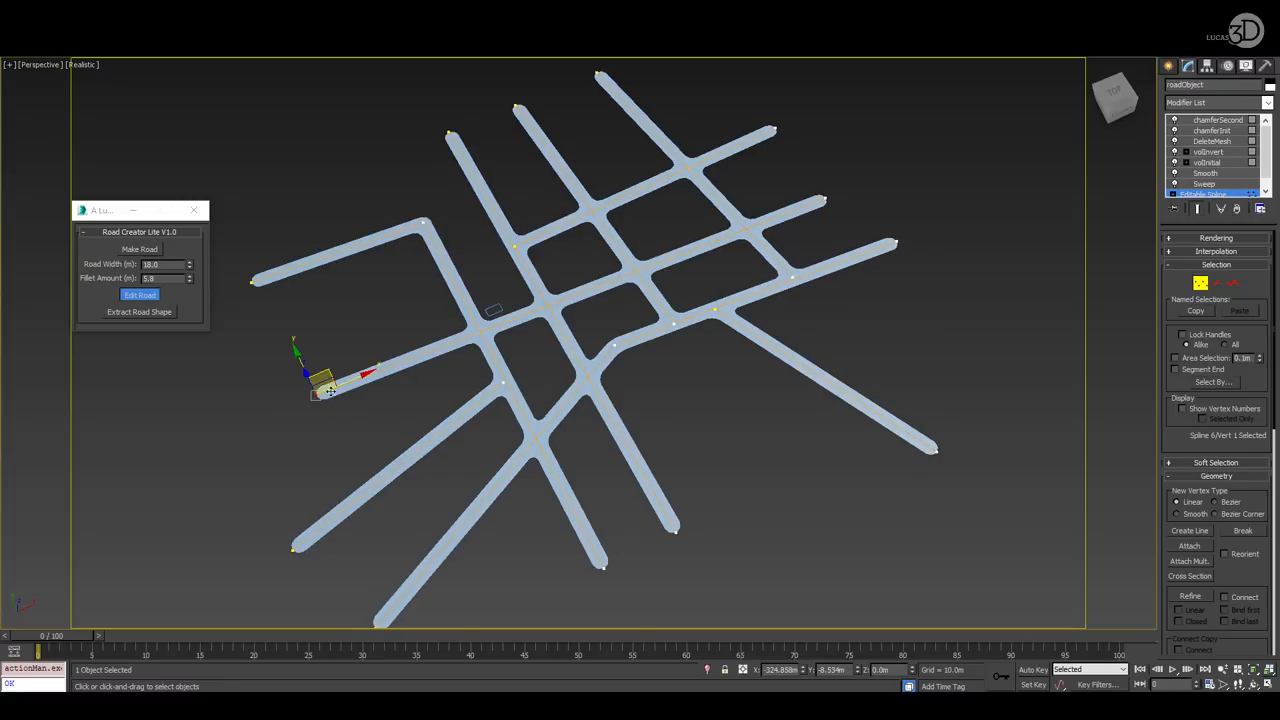
{"action": "left_click_drag", "start_coordinate": [320, 375], "coordinate": [460, 290]}
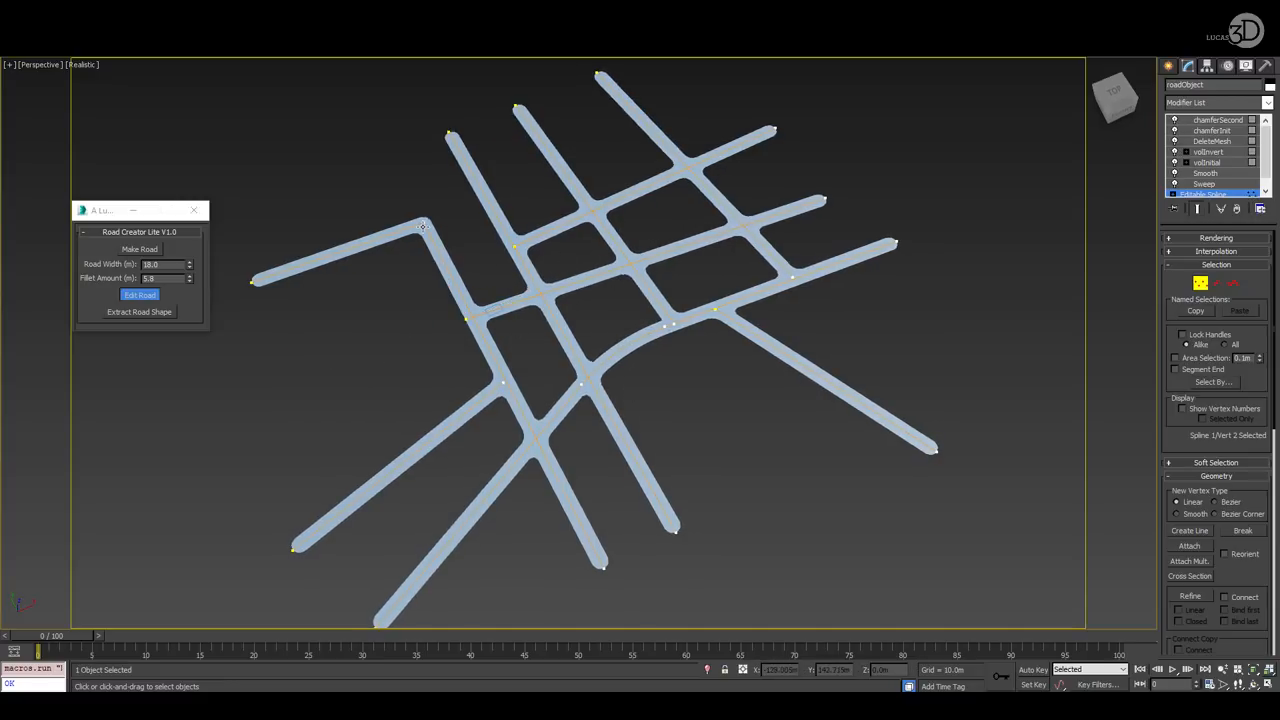
{"action": "left_click", "coordinate": [164, 418]}
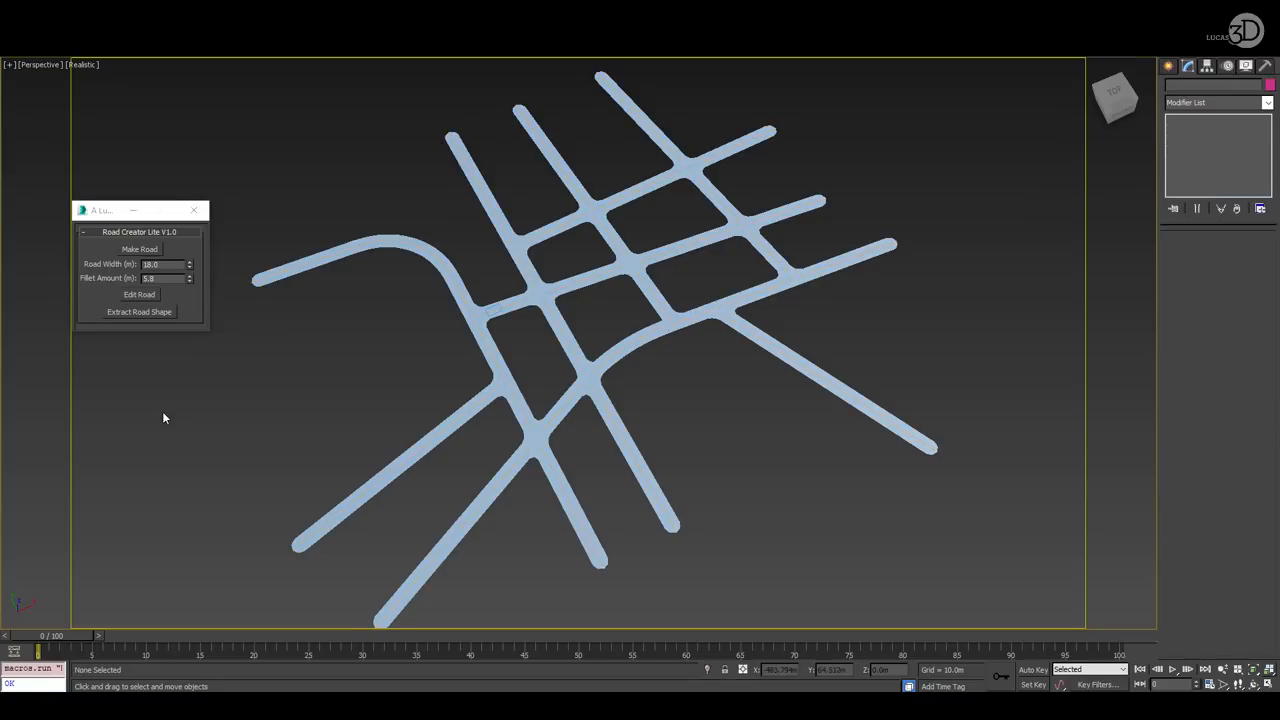
{"action": "left_click", "coordinate": [190, 267]}
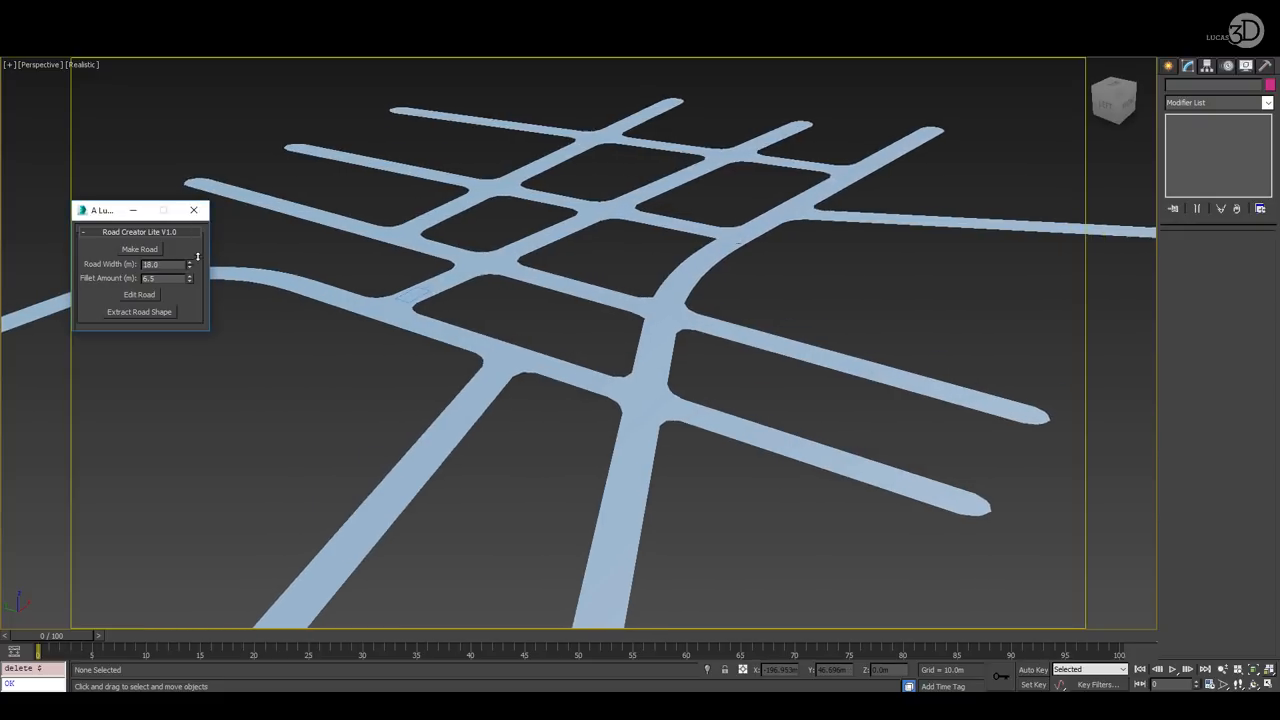
{"action": "left_click", "coordinate": [189, 262]}
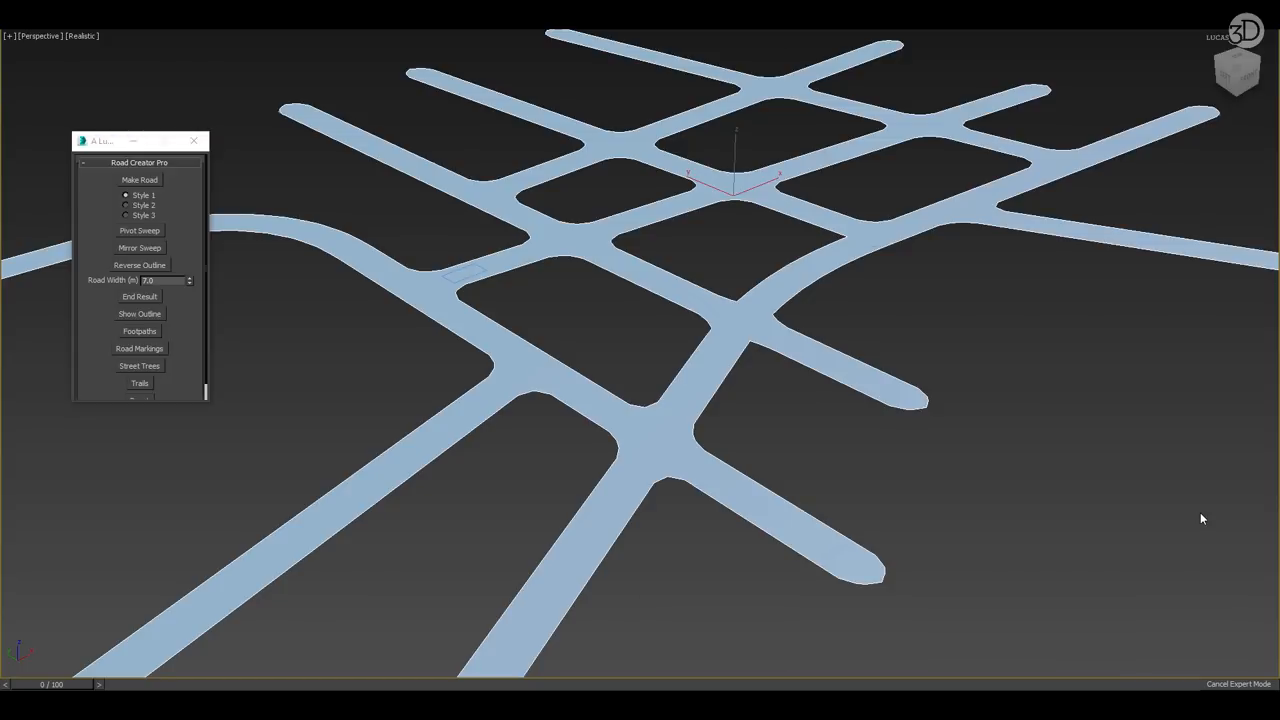
Step: Generate Style 1 streets with curbs, footpaths and markings, and add street trees
{"action": "left_click", "coordinate": [139, 180]}
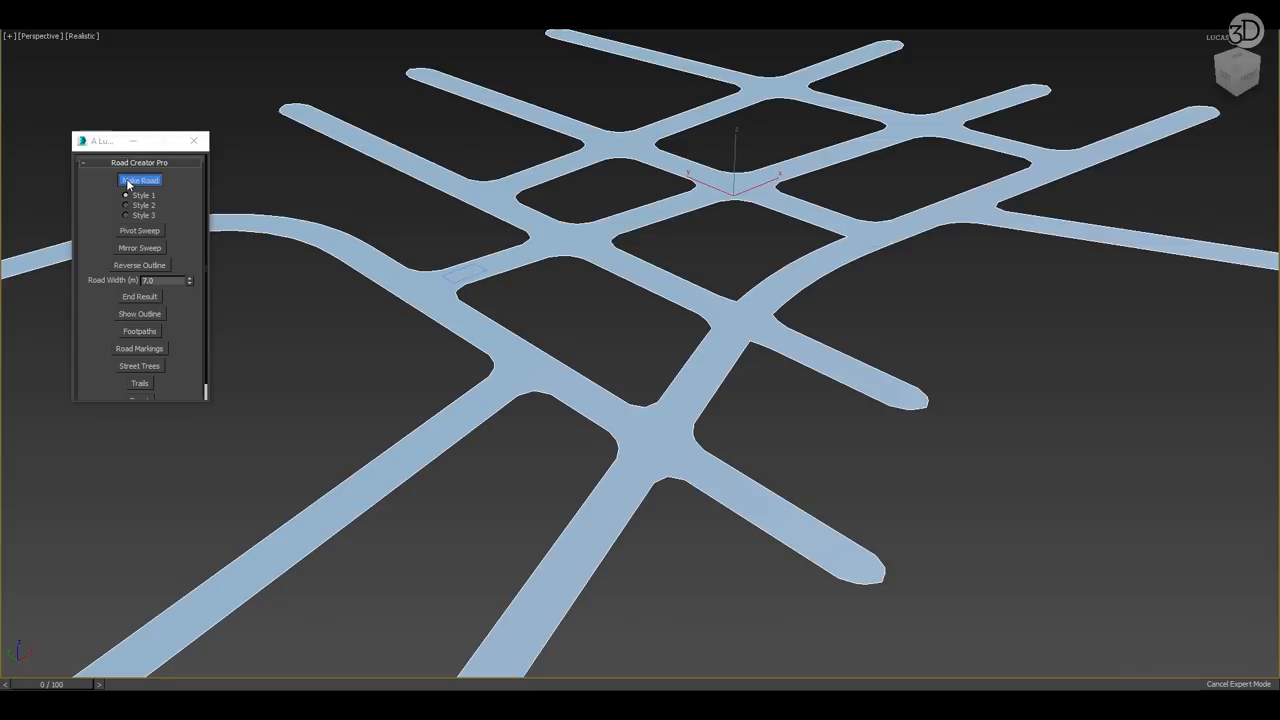
{"action": "left_click", "coordinate": [139, 180]}
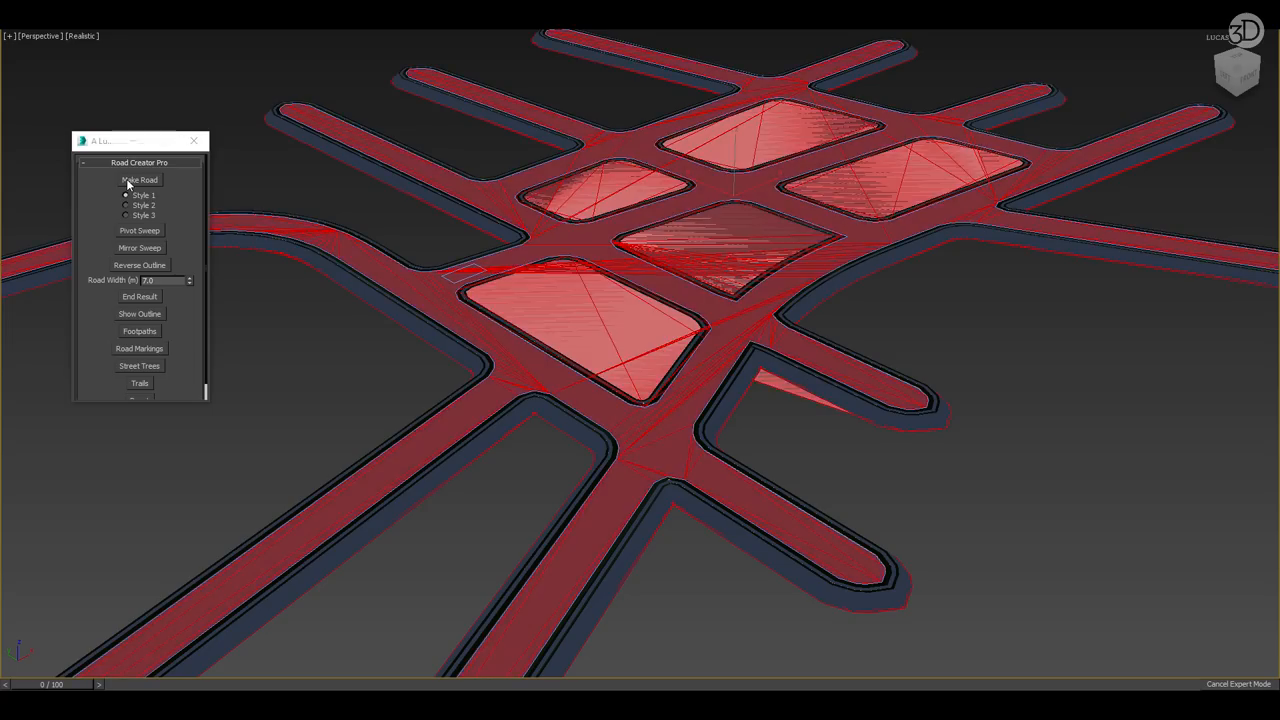
{"action": "left_click", "coordinate": [139, 348]}
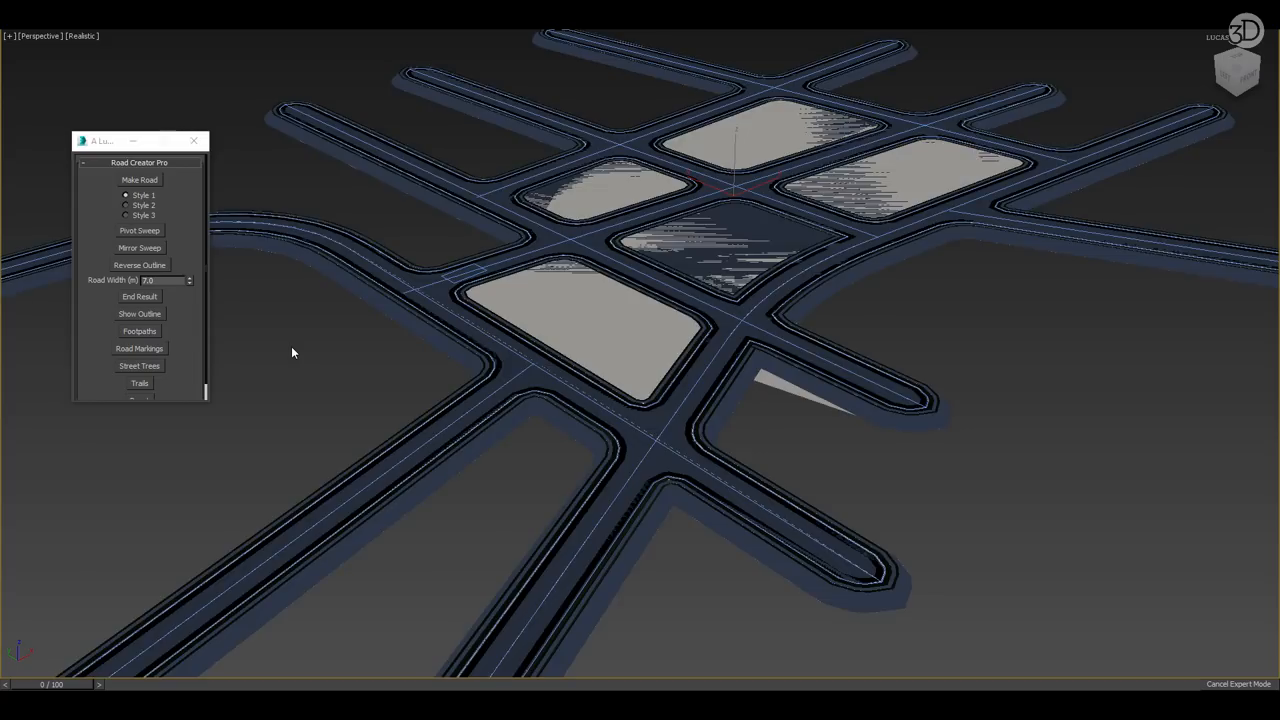
{"action": "left_click", "coordinate": [139, 366]}
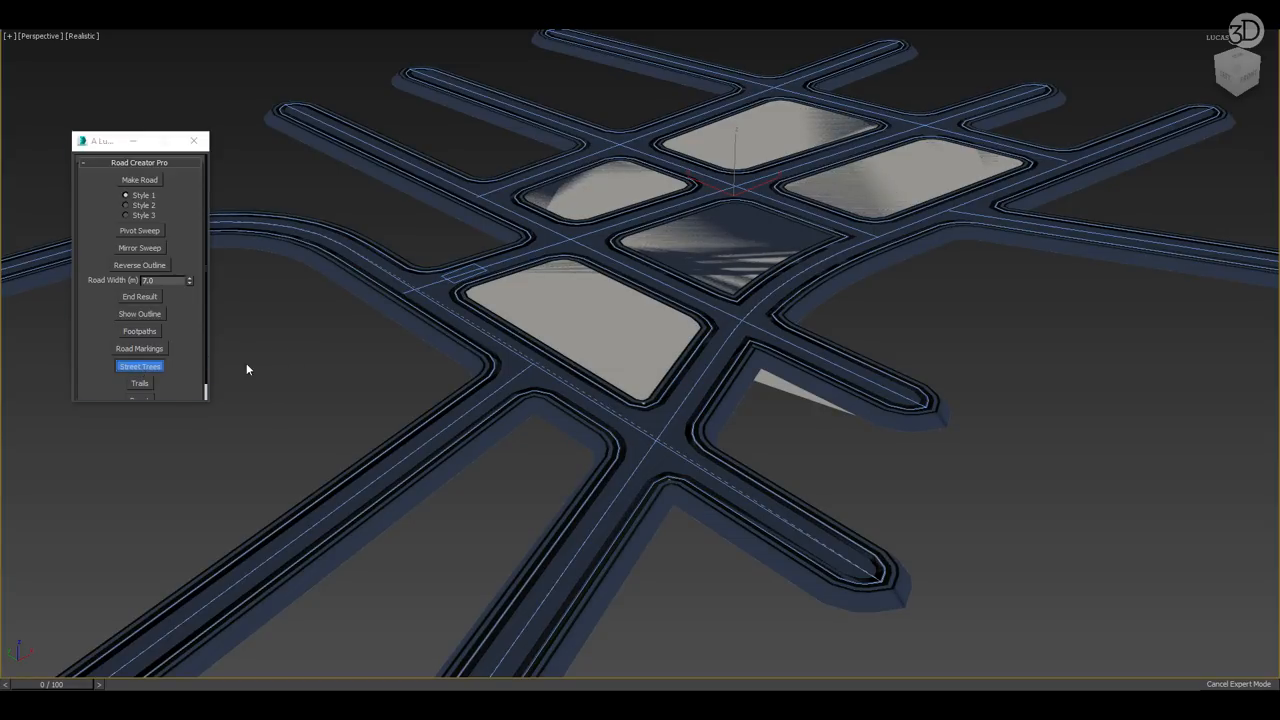
Step: Generate rows of street trees along every footpath of the curved road network
{"action": "left_click", "coordinate": [139, 365]}
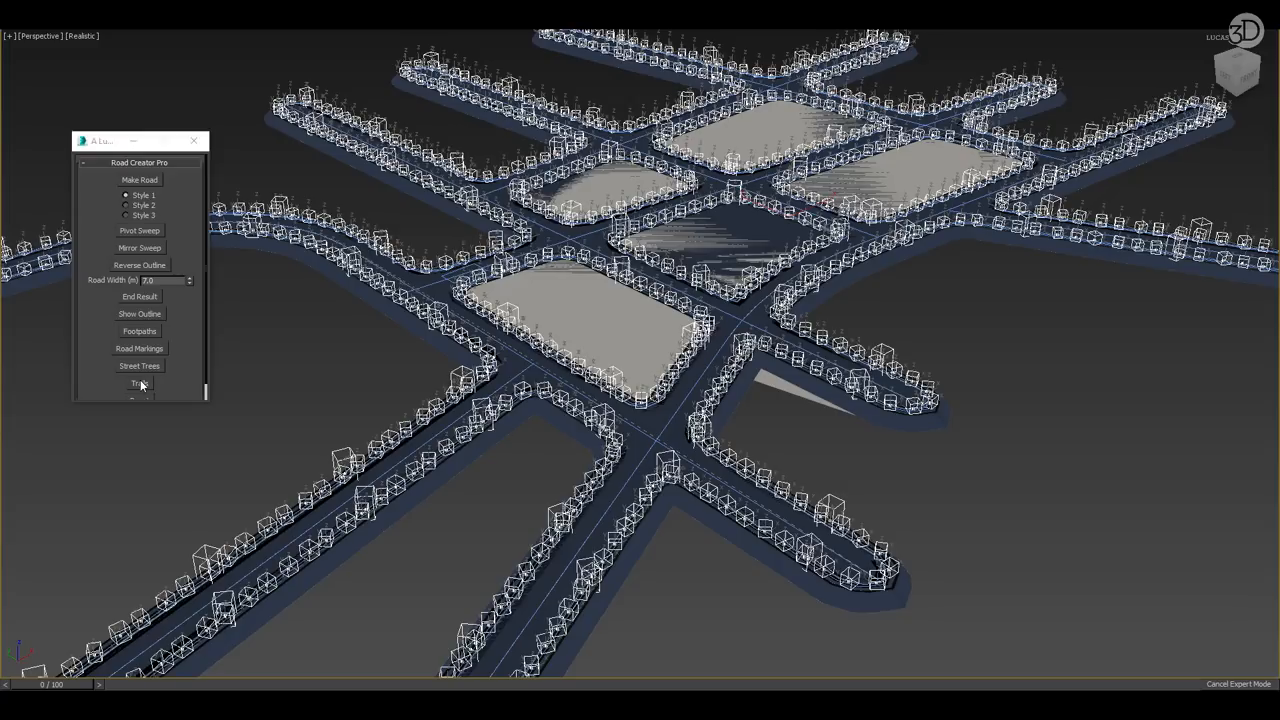
{"action": "left_click", "coordinate": [140, 383]}
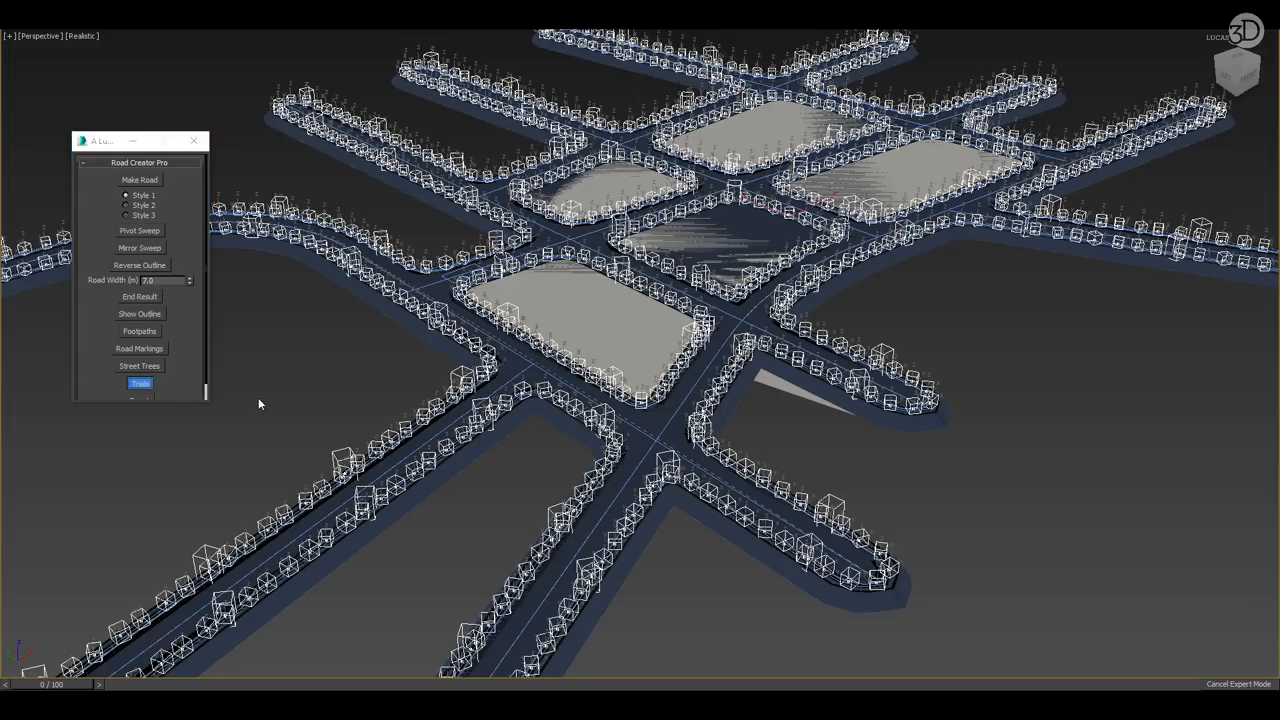
{"action": "mouse_move", "coordinate": [193, 140]}
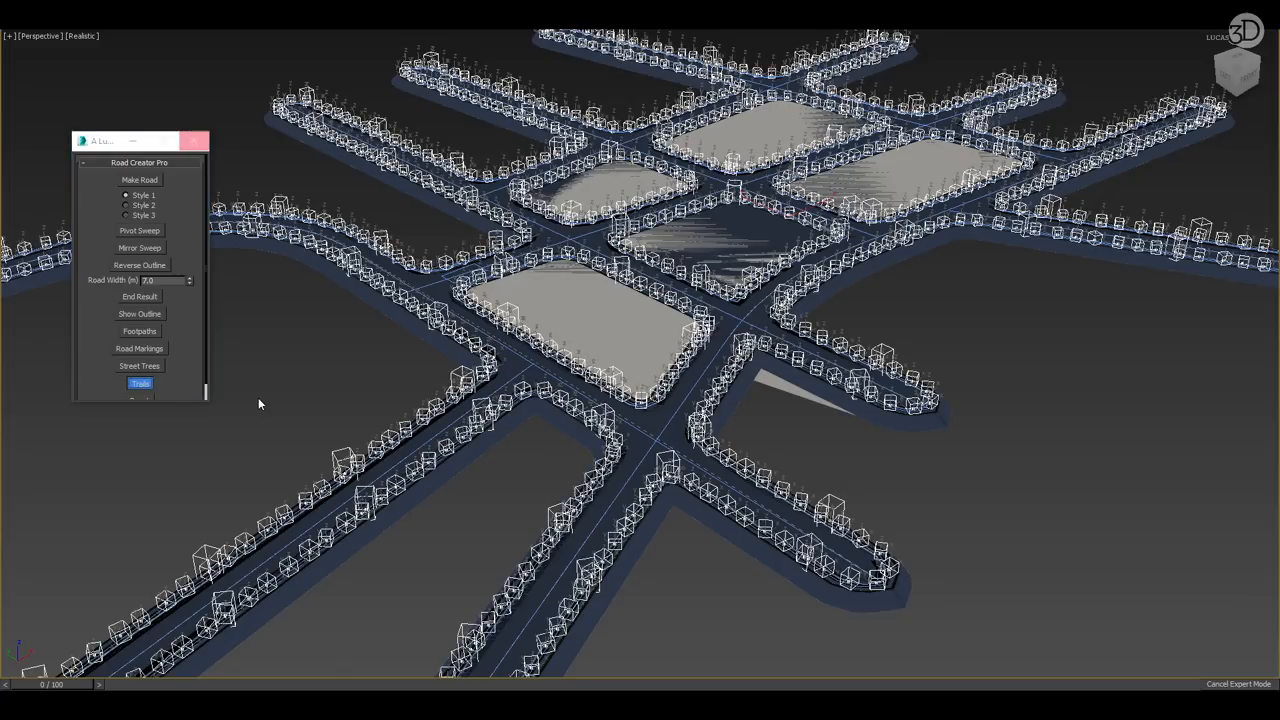